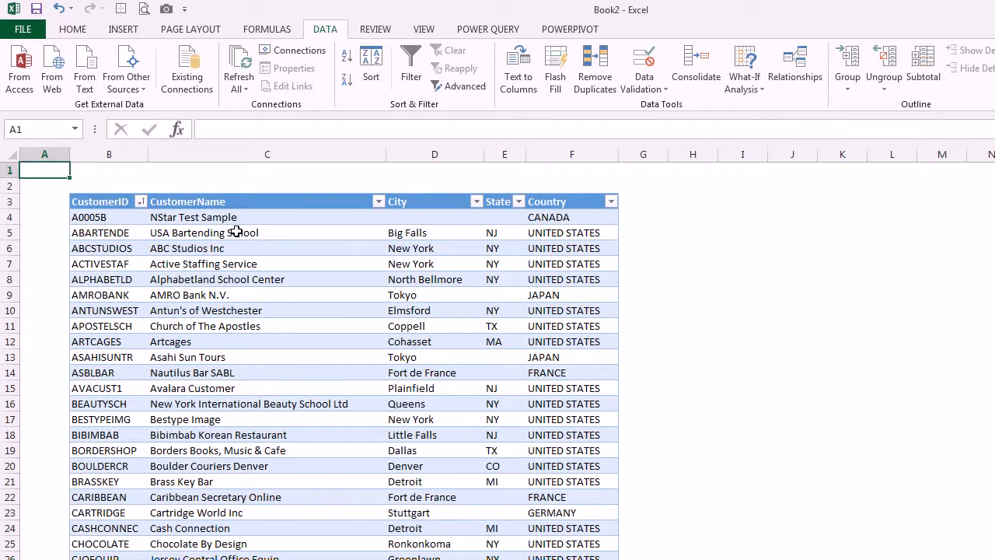
{"action": "mouse_move", "coordinate": [247, 233]}
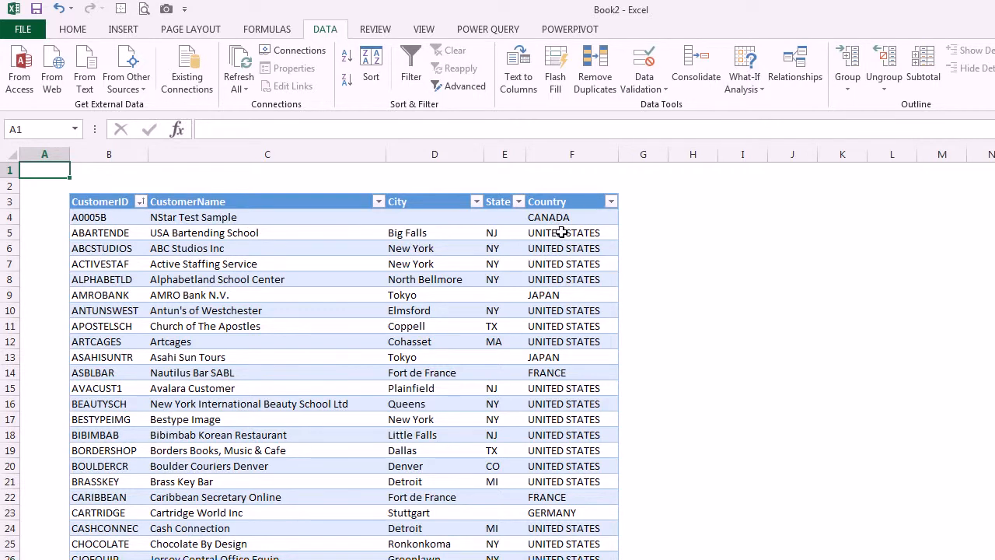
{"action": "mouse_move", "coordinate": [567, 224]}
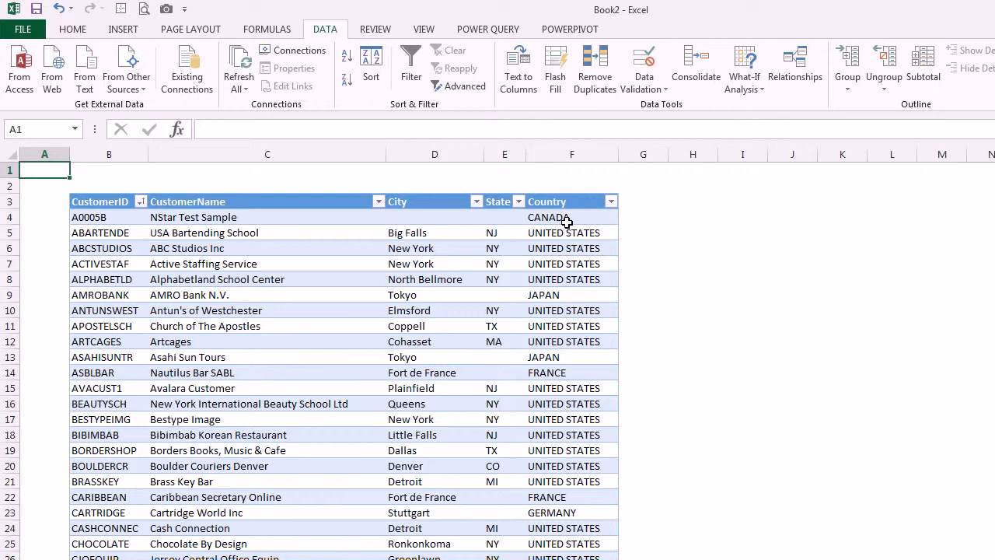
Insert a new table column to the right of Country.
{"action": "right_click", "coordinate": [551, 218]}
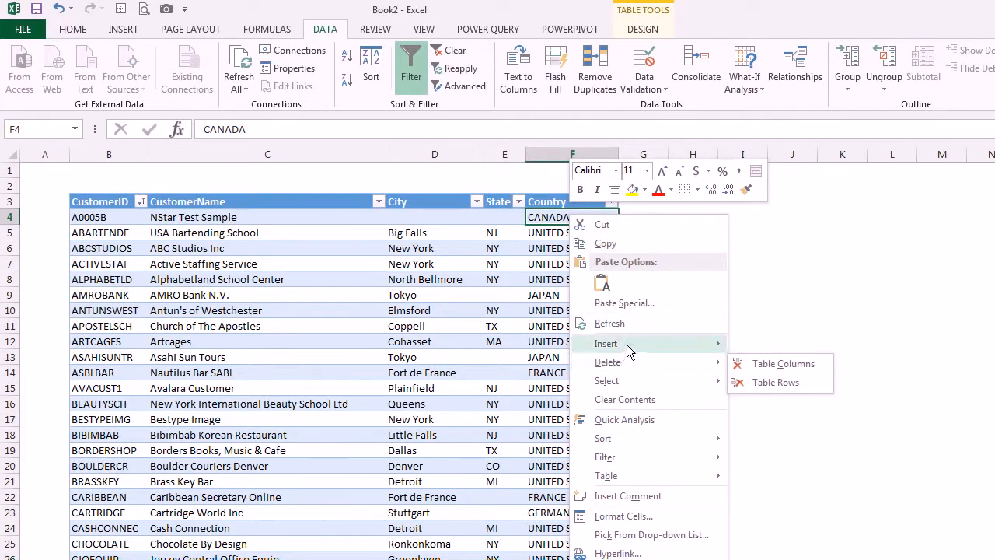
{"action": "left_click", "coordinate": [784, 364]}
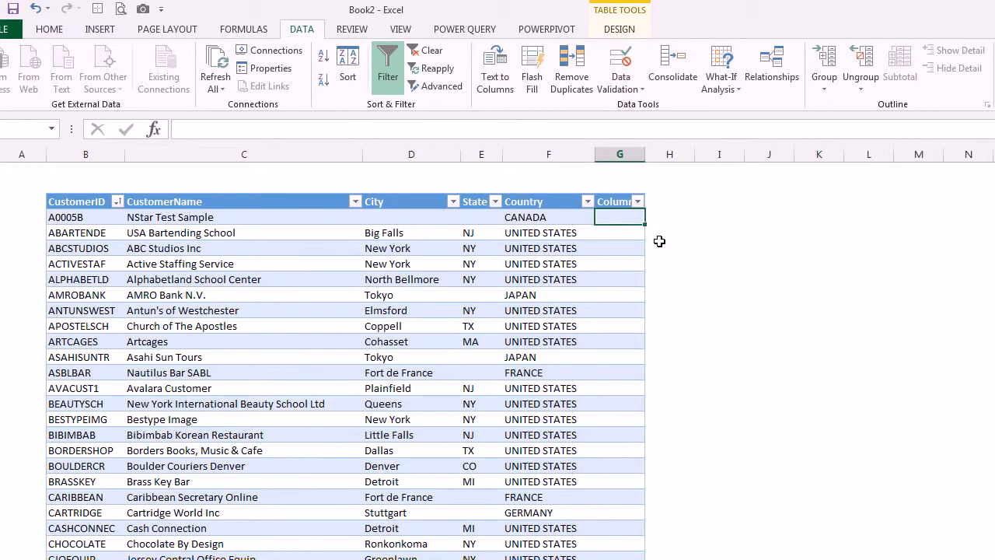
{"action": "type", "text": "="}
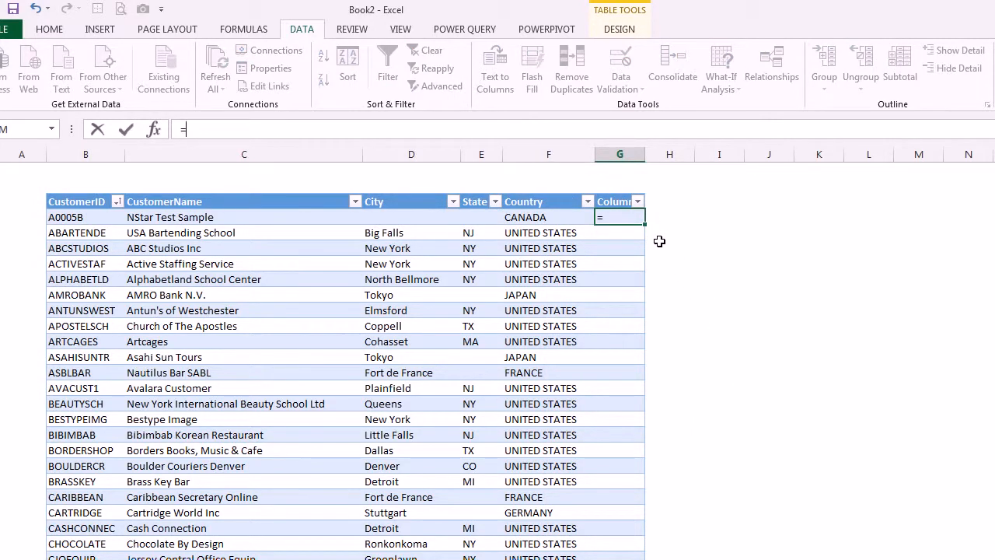
{"action": "type", "text": "IF(OR([@State"}
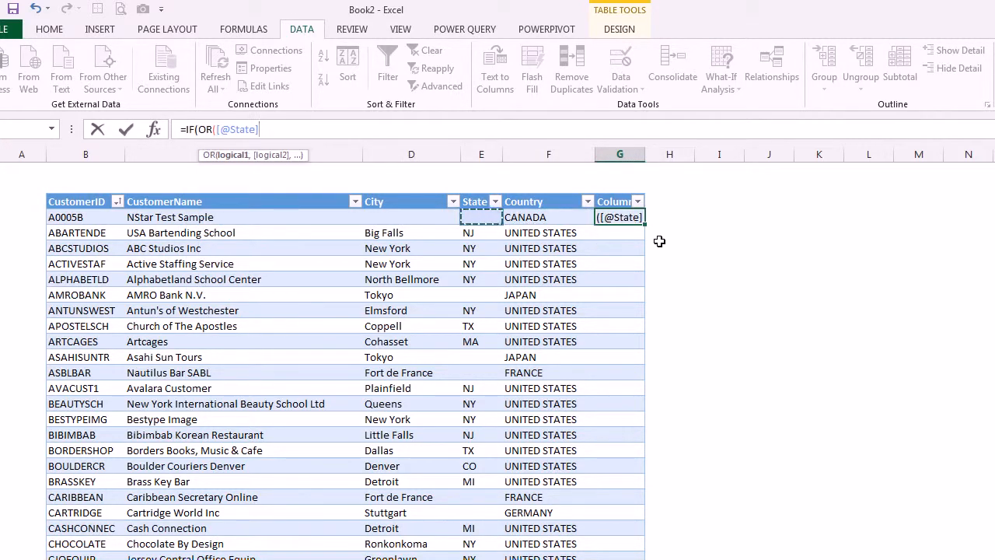
{"action": "type", "text": "=\"CA\",[@State"}
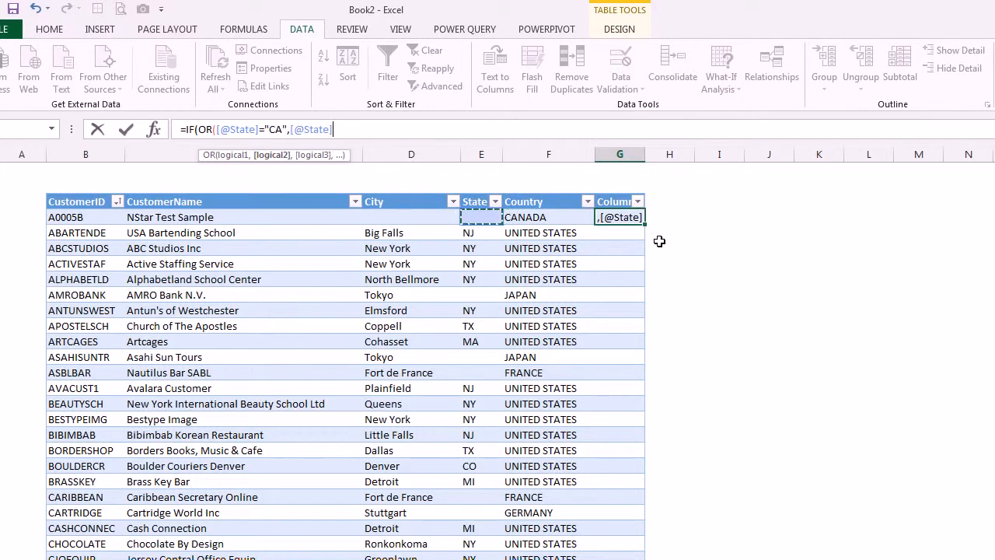
{"action": "type", "text": "=\""}
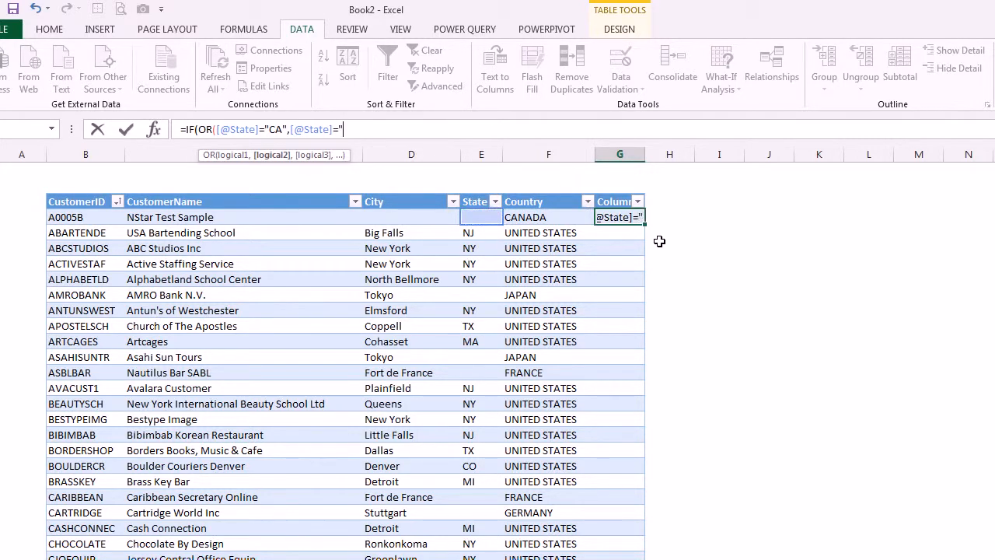
{"action": "type", "text": "NY\")"}
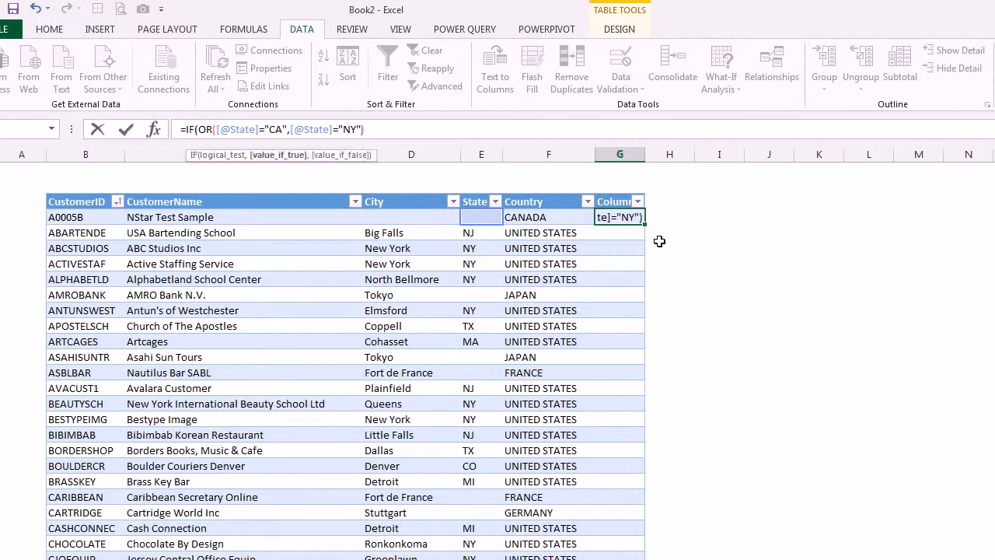
{"action": "type", "text": "\"Yes\",\"No\")"}
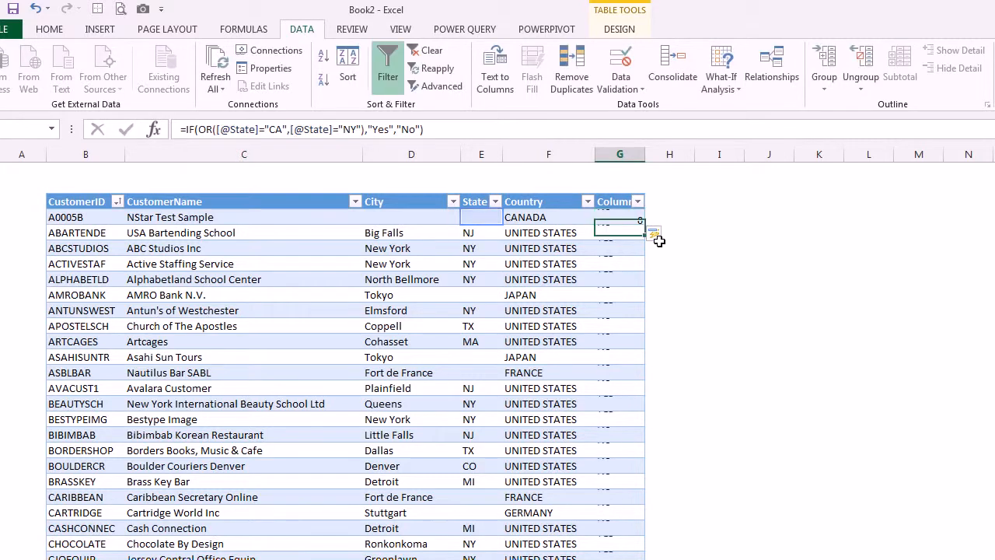
{"action": "key", "text": "Return"}
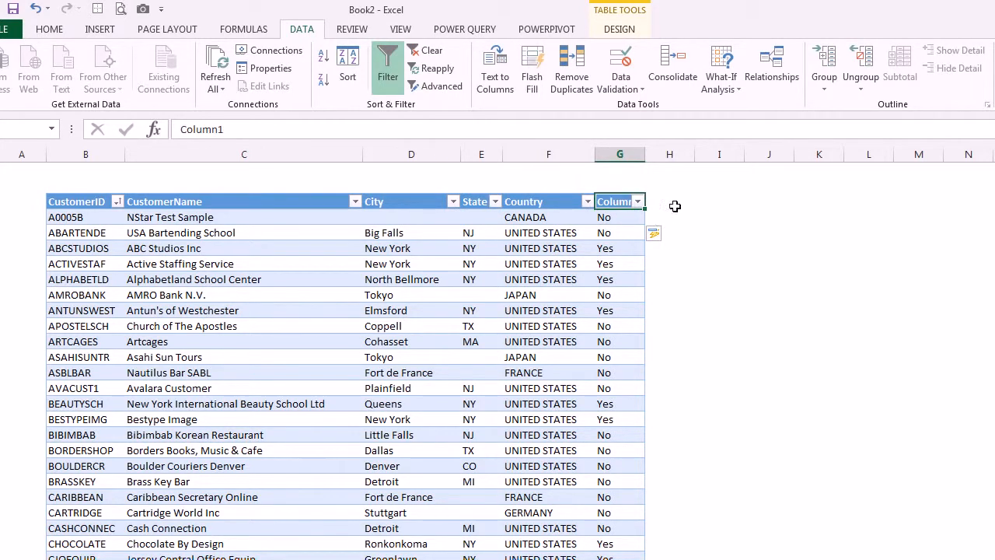
Rename the new column header to 'CA or NY?'.
{"action": "type", "text": "CA or N"}
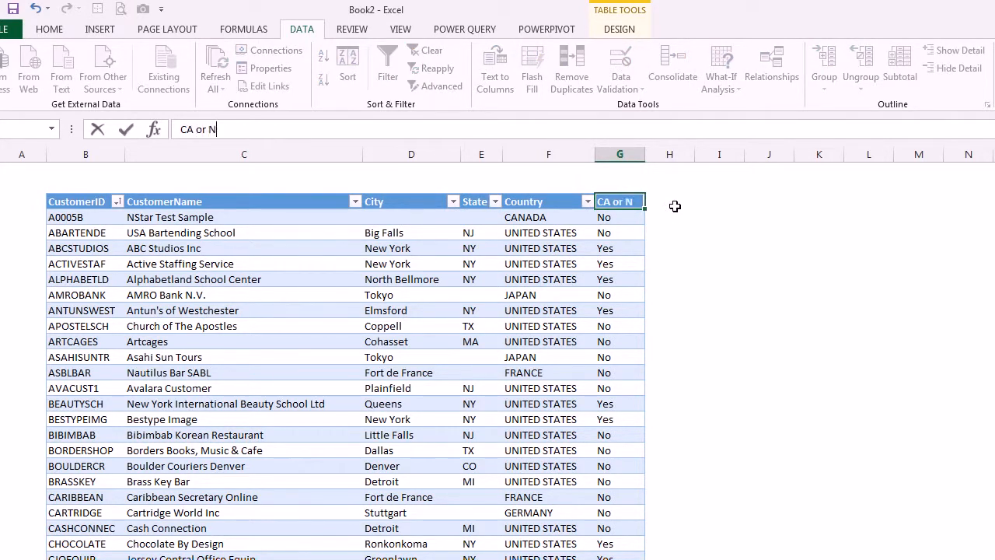
{"action": "key", "text": "enter"}
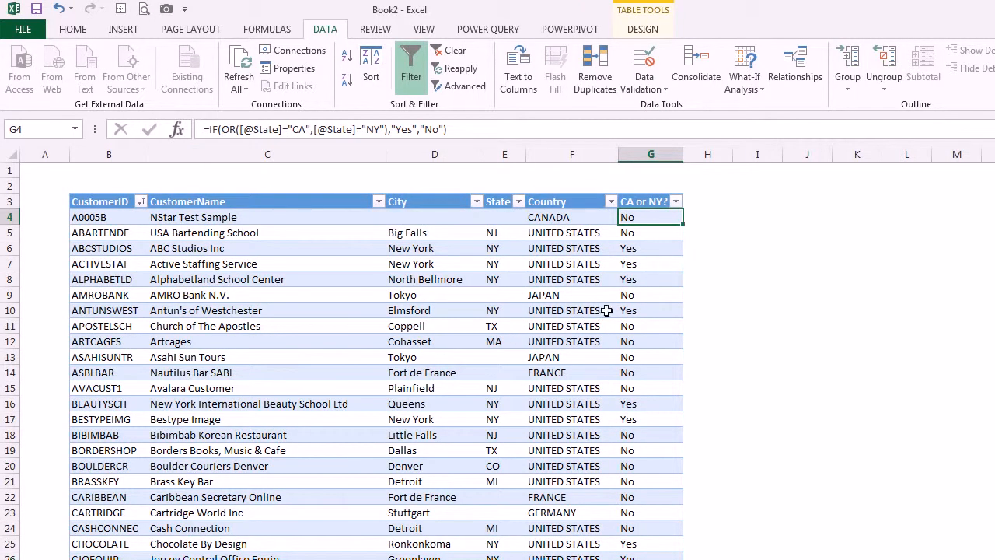
{"action": "mouse_move", "coordinate": [639, 303]}
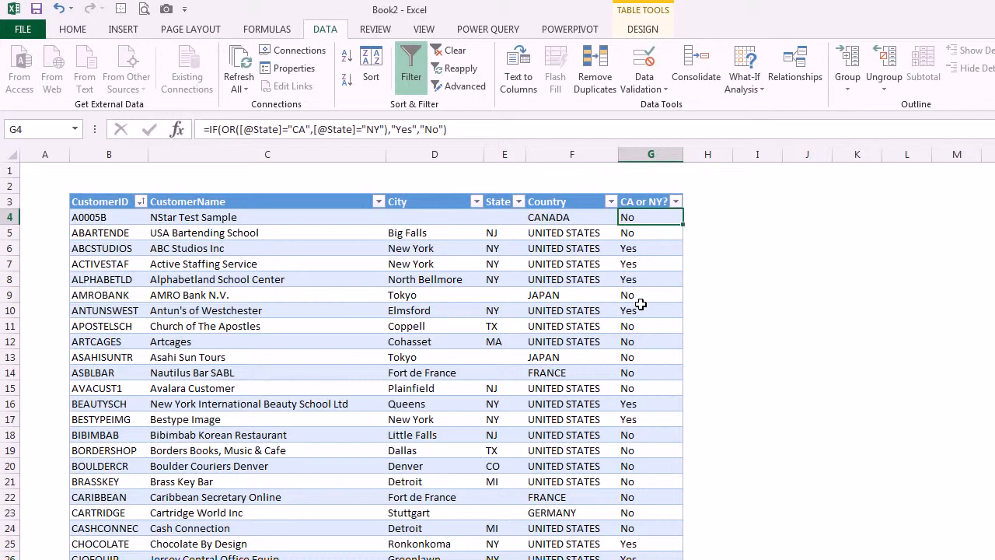
{"action": "mouse_move", "coordinate": [680, 276]}
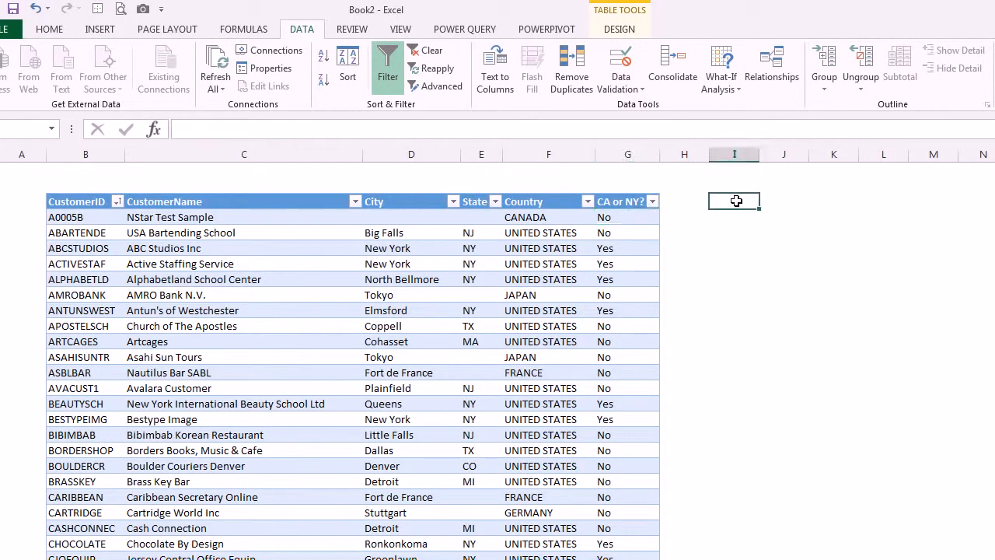
{"action": "left_click", "coordinate": [410, 154]}
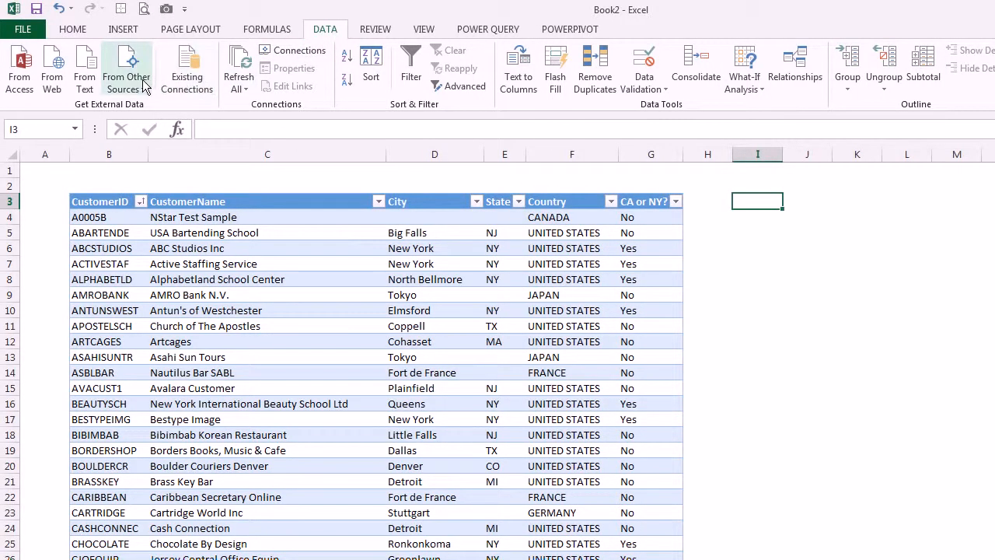
Load the testcustomer existing connection as a PivotTable Report at $I$3.
{"action": "left_click", "coordinate": [126, 65]}
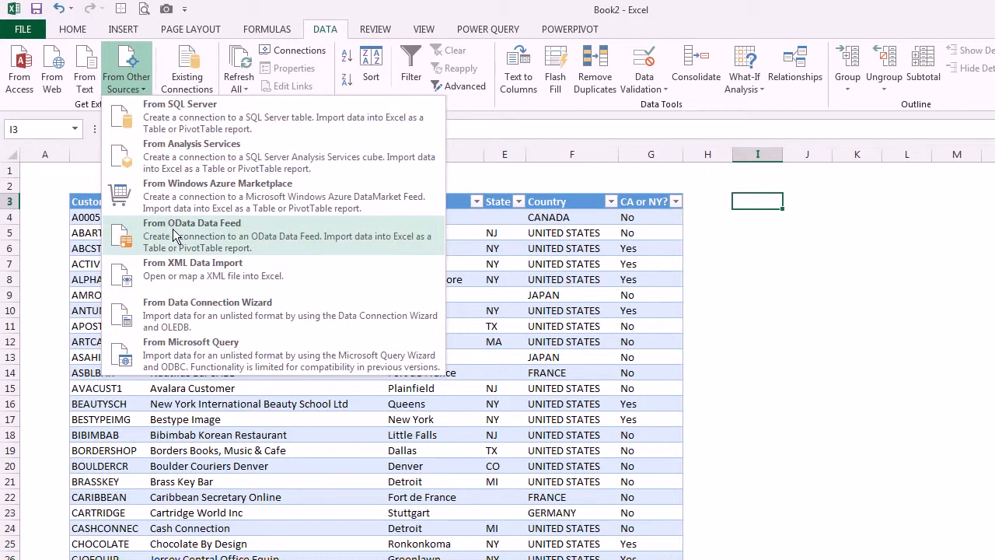
{"action": "mouse_move", "coordinate": [194, 75]}
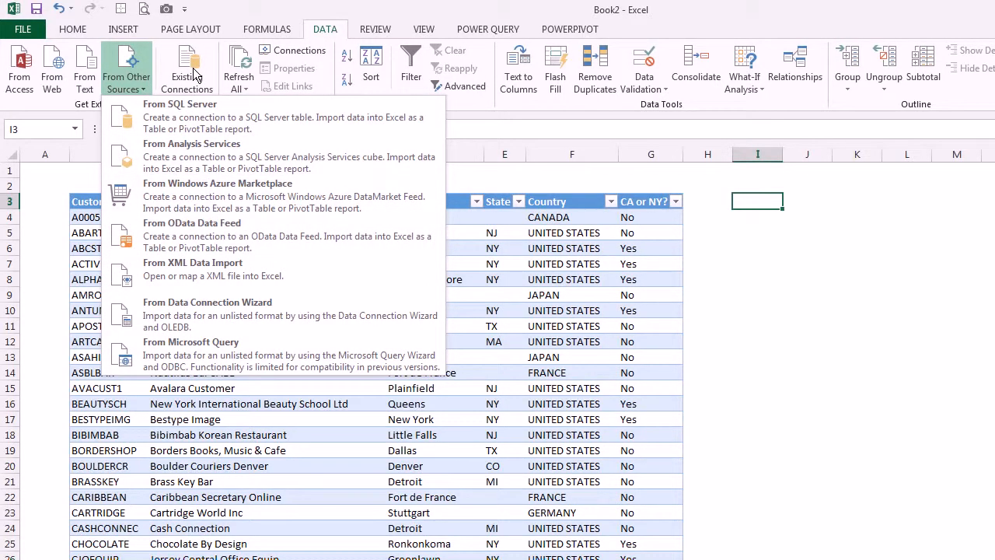
{"action": "left_click", "coordinate": [186, 68]}
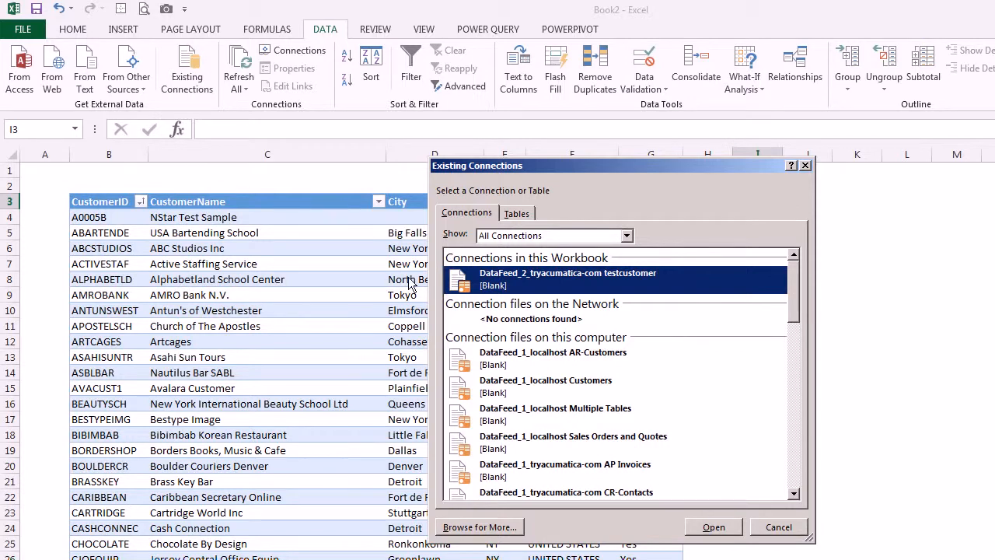
{"action": "mouse_move", "coordinate": [516, 286]}
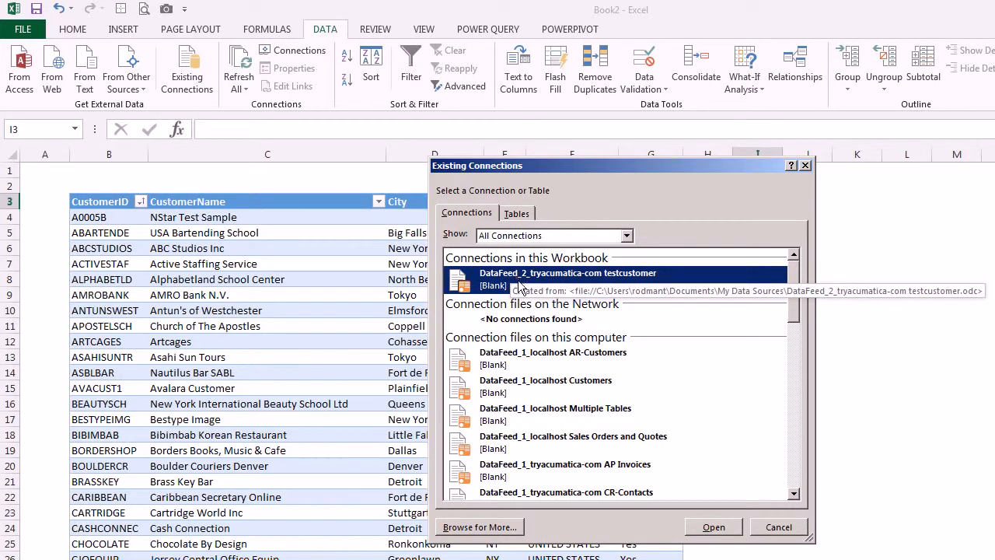
{"action": "left_click", "coordinate": [712, 525]}
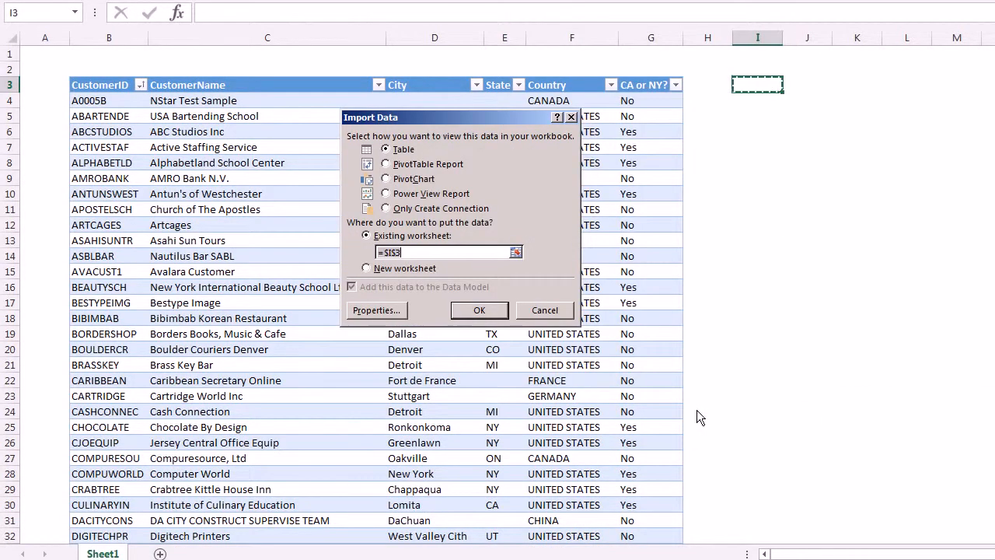
{"action": "mouse_move", "coordinate": [510, 159]}
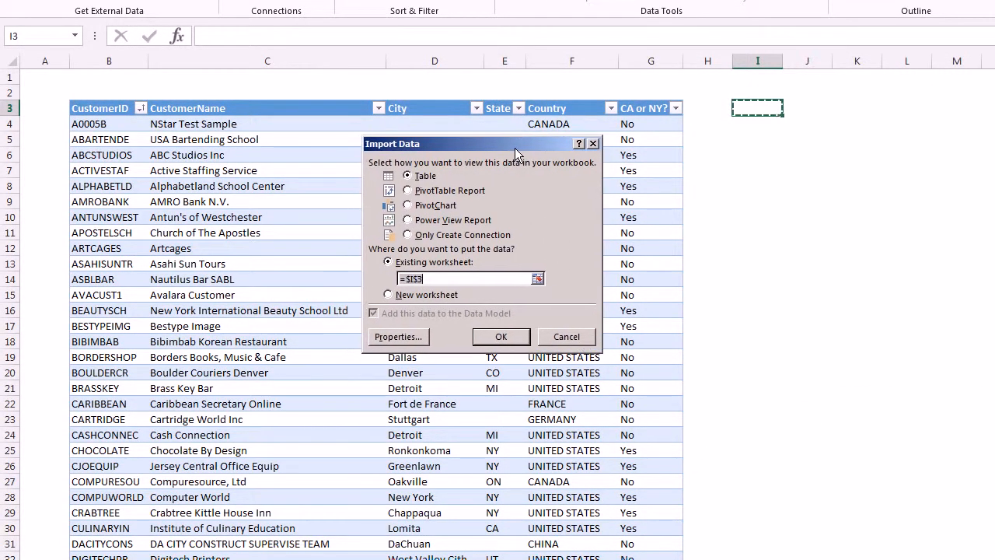
{"action": "mouse_move", "coordinate": [518, 190]}
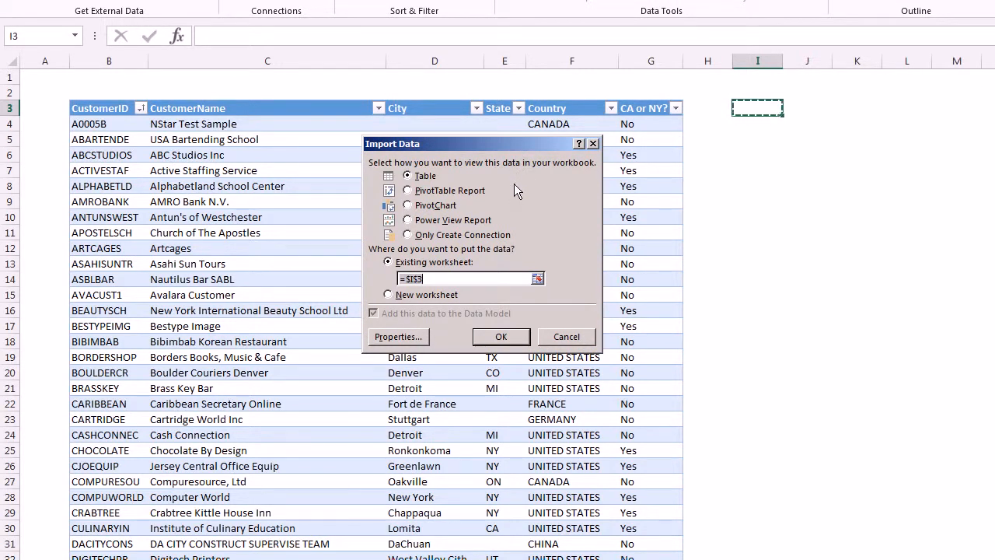
{"action": "mouse_move", "coordinate": [476, 194]}
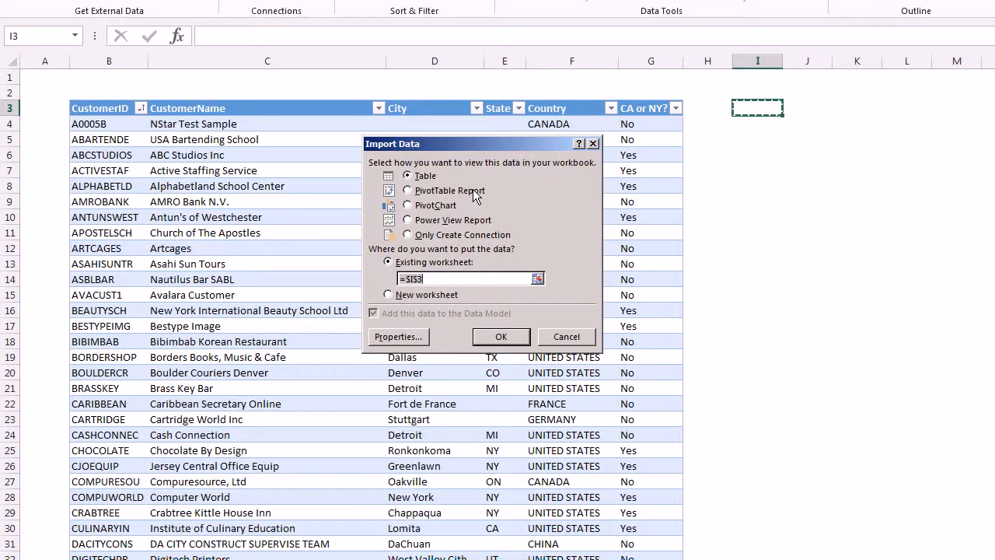
{"action": "left_click", "coordinate": [406, 190]}
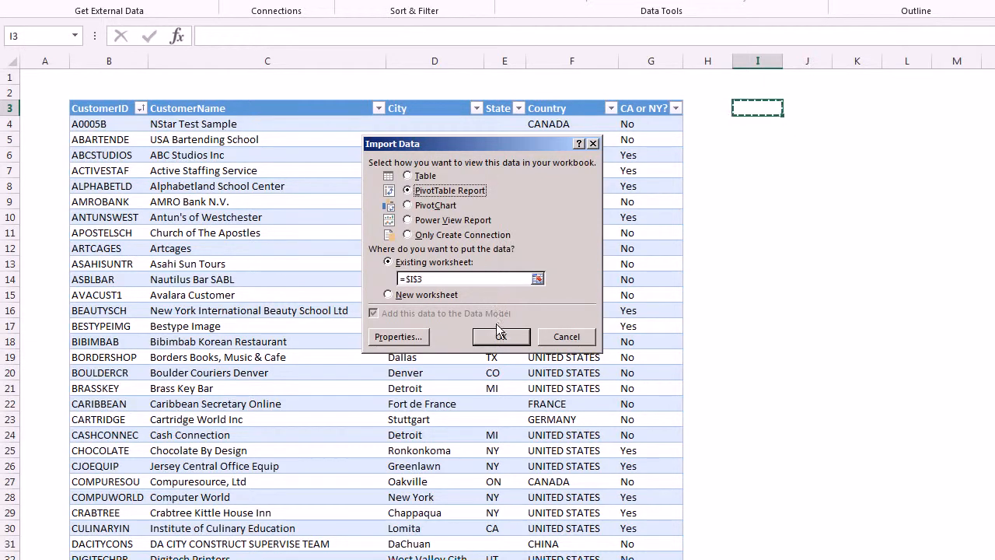
{"action": "left_click", "coordinate": [500, 336]}
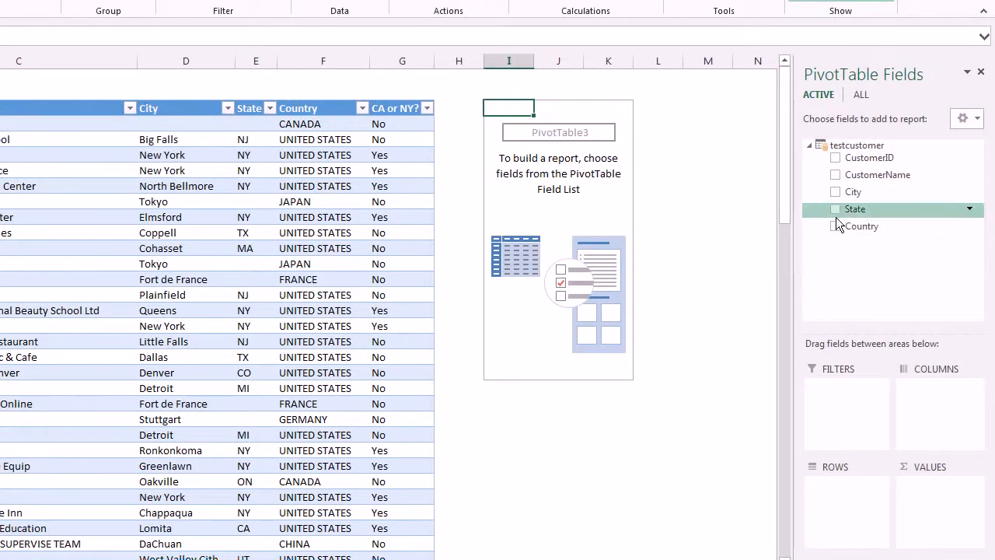
Count CustomerID per State in the pivot and sort states largest to smallest.
{"action": "left_click", "coordinate": [836, 208]}
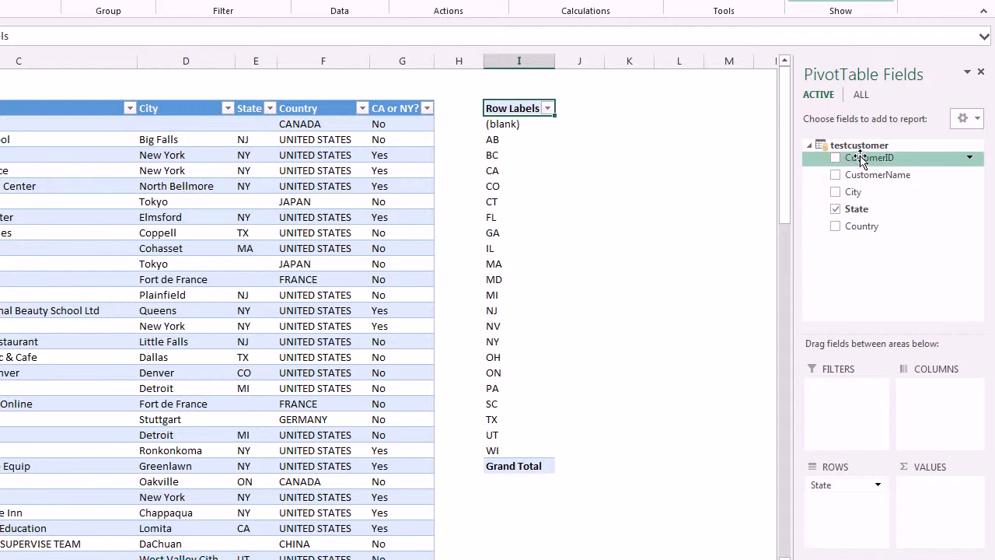
{"action": "left_click_drag", "start_coordinate": [870, 157], "coordinate": [933, 448]}
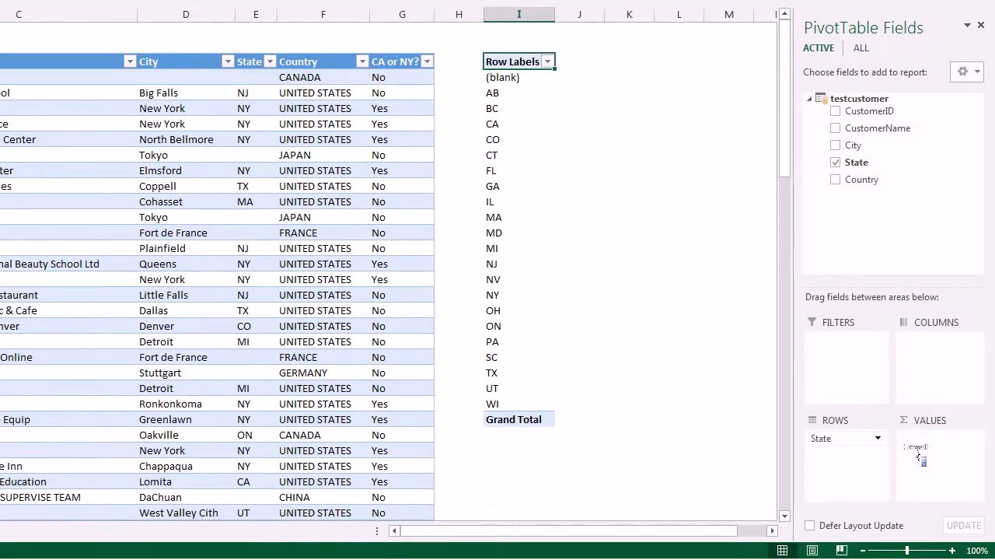
{"action": "left_click", "coordinate": [835, 112]}
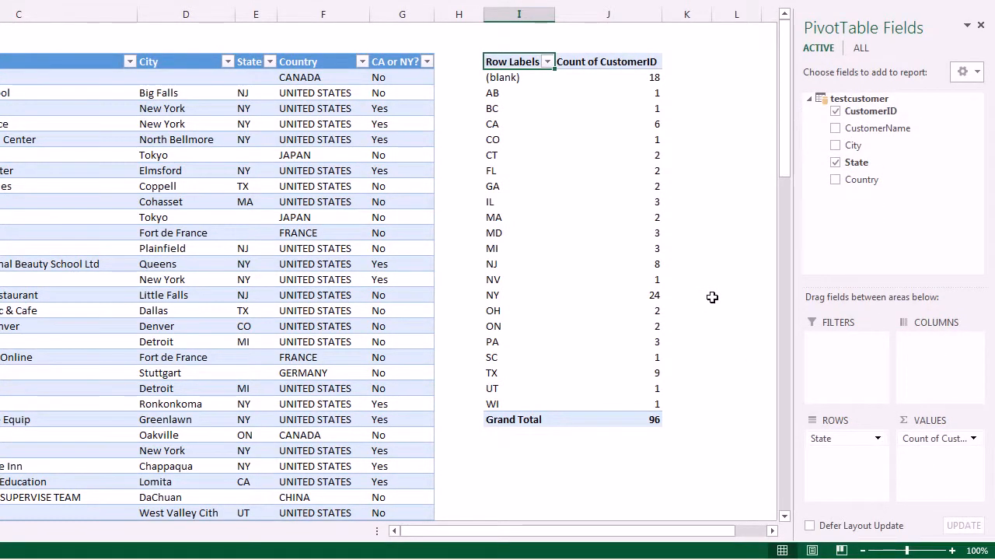
{"action": "mouse_move", "coordinate": [615, 148]}
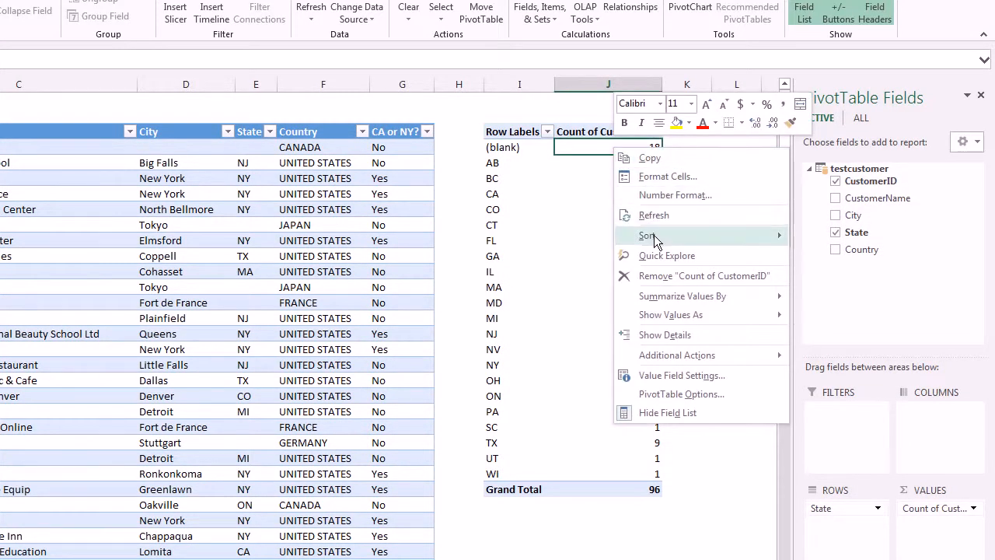
{"action": "left_click", "coordinate": [646, 236]}
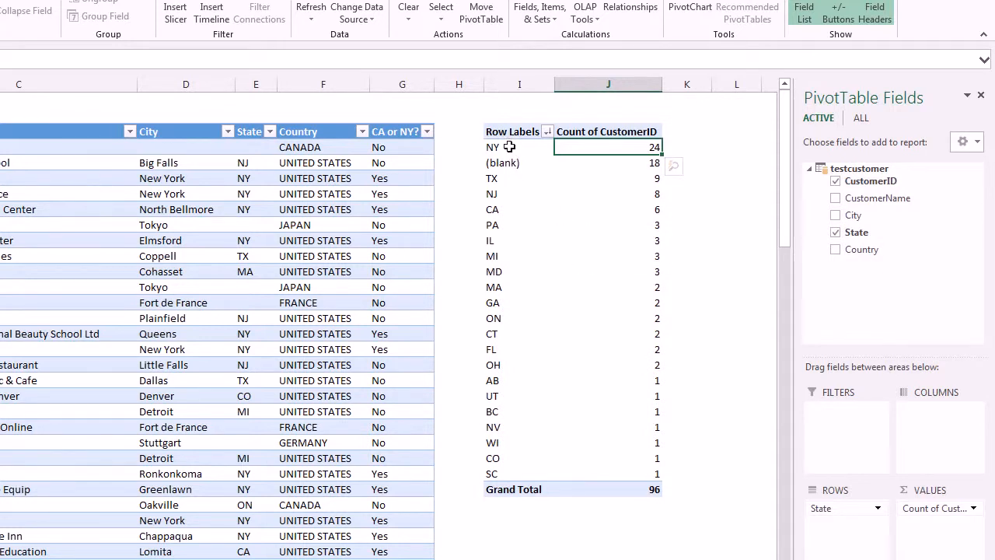
Add Country as the outer row field and collapse it to country totals.
{"action": "left_click", "coordinate": [491, 146]}
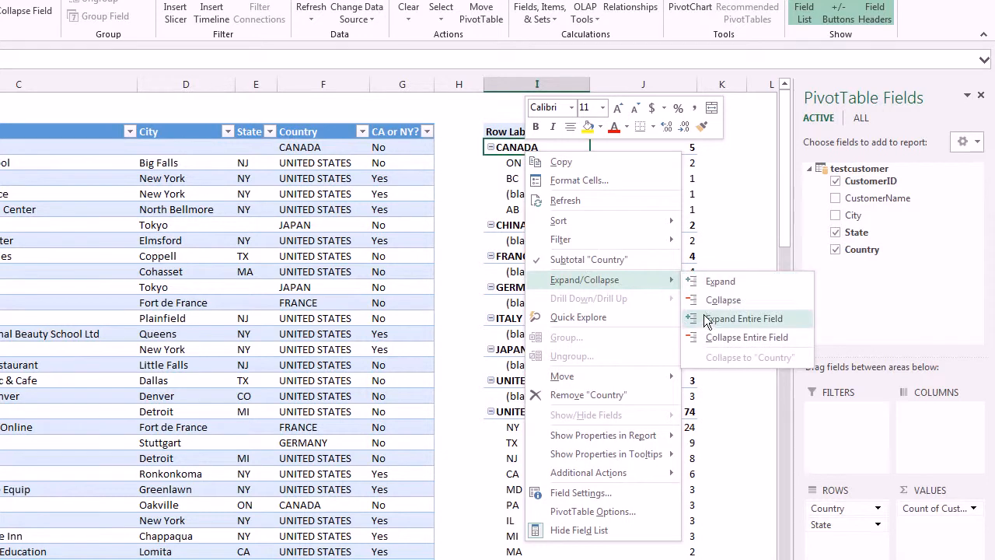
{"action": "left_click", "coordinate": [746, 336]}
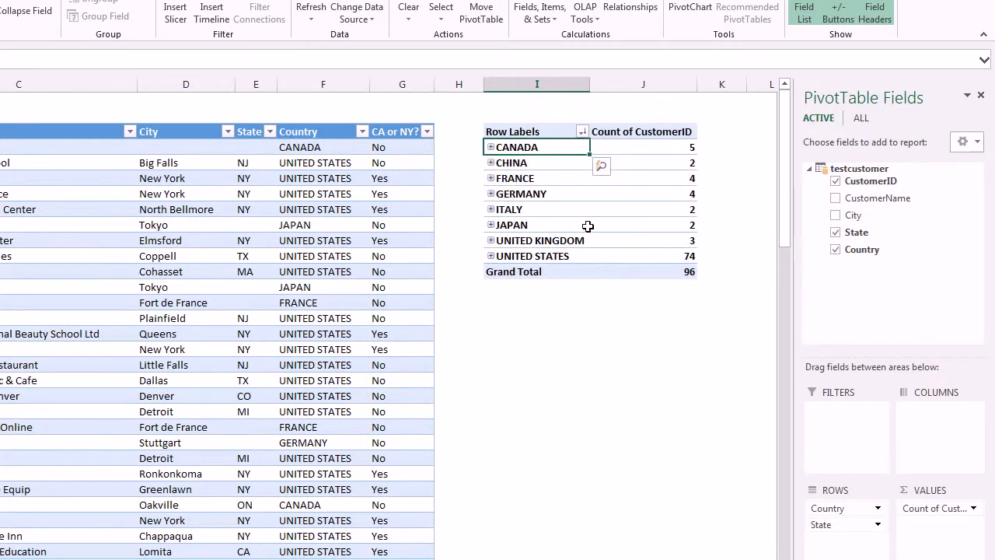
{"action": "mouse_move", "coordinate": [588, 225]}
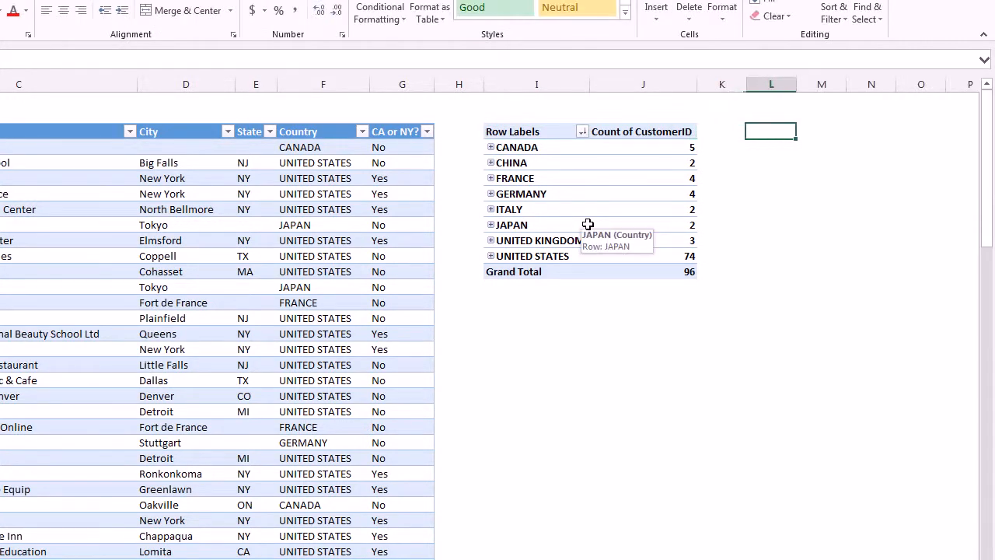
{"action": "mouse_move", "coordinate": [559, 213]}
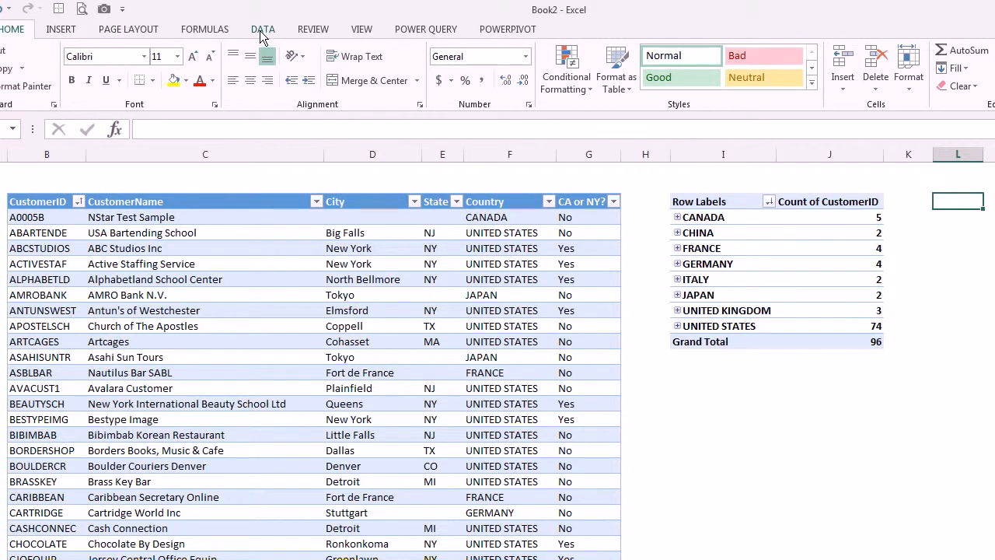
Insert a PivotChart from the testcustomer existing connection.
{"action": "left_click", "coordinate": [187, 68]}
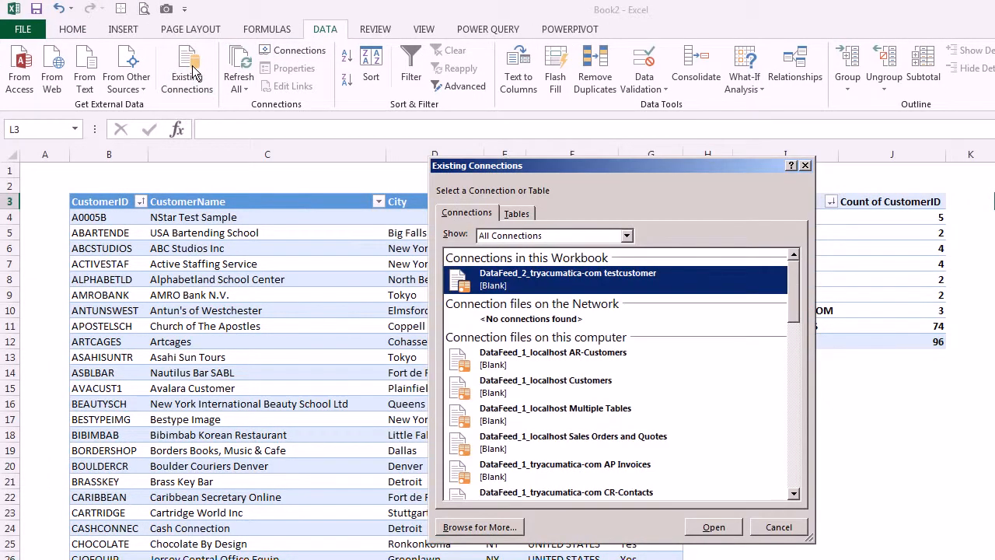
{"action": "left_click", "coordinate": [712, 526]}
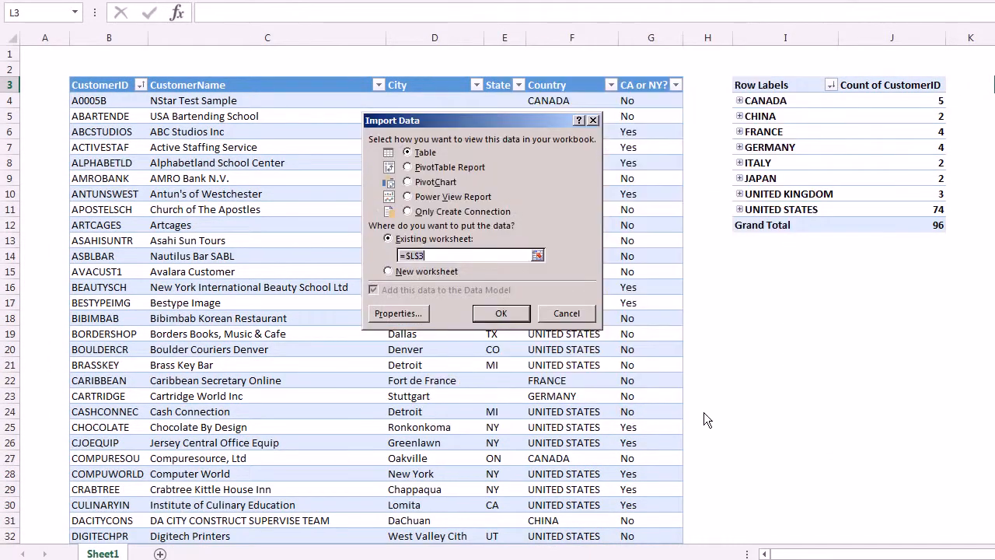
{"action": "left_click", "coordinate": [407, 180]}
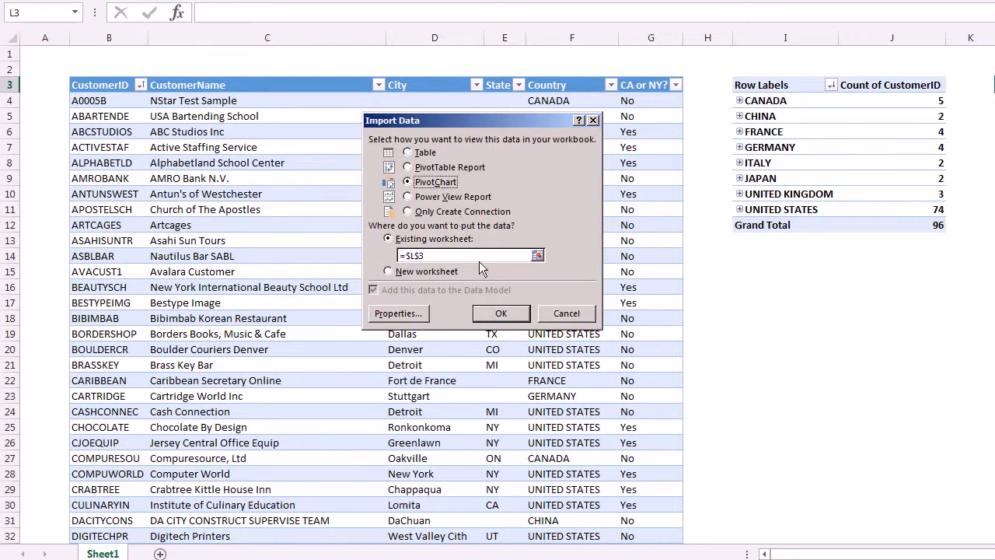
{"action": "left_click", "coordinate": [500, 312]}
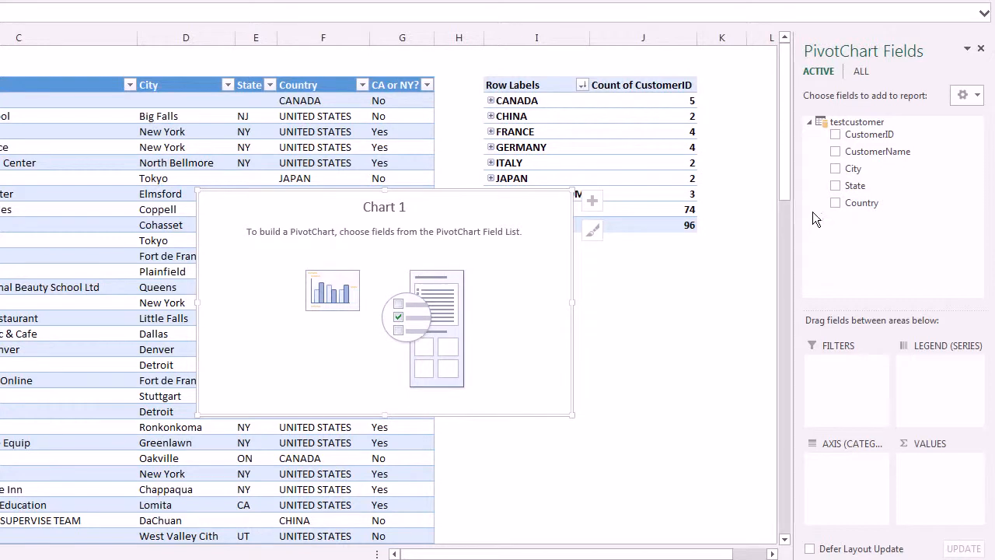
{"action": "mouse_move", "coordinate": [861, 202]}
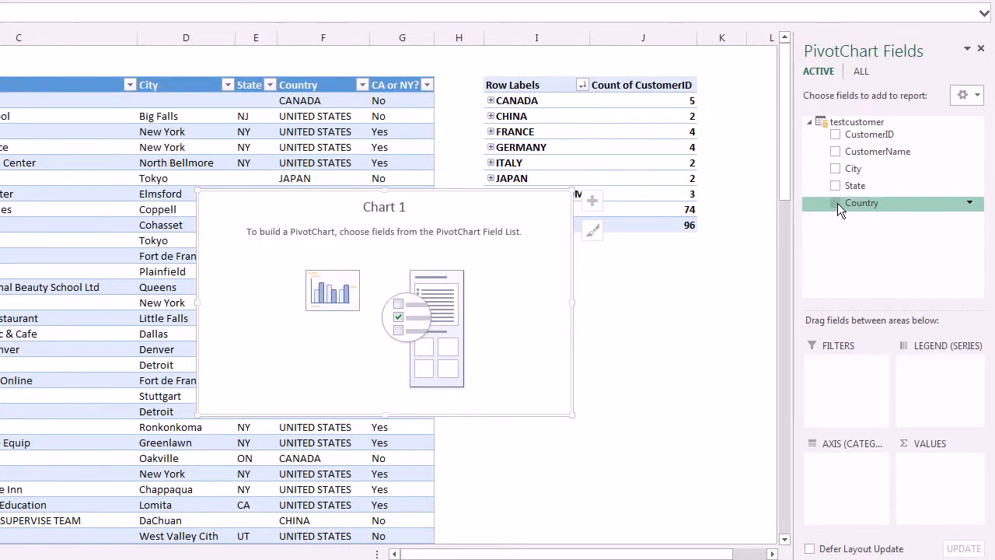
Chart count of CustomerID by Country and change the chart type to Pie.
{"action": "left_click", "coordinate": [835, 179]}
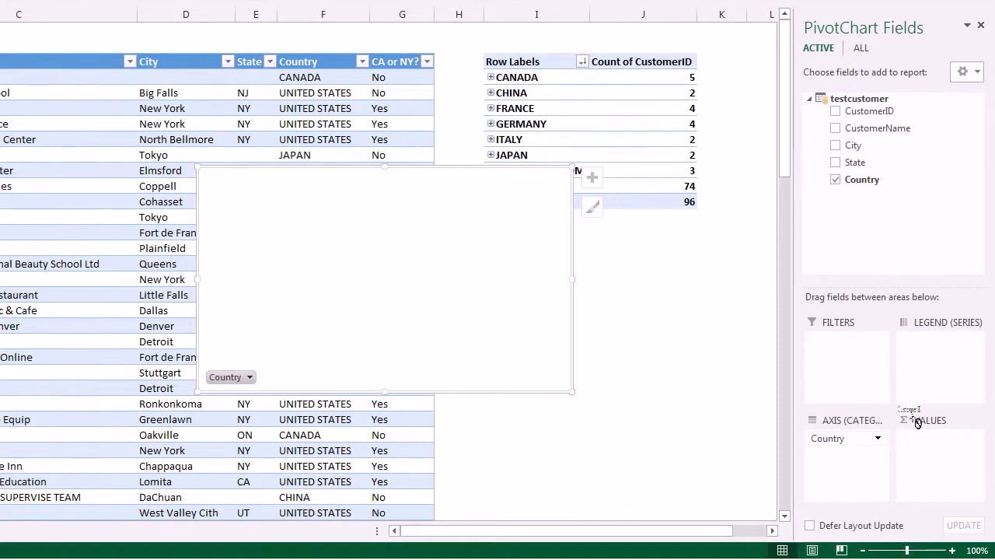
{"action": "left_click", "coordinate": [834, 111]}
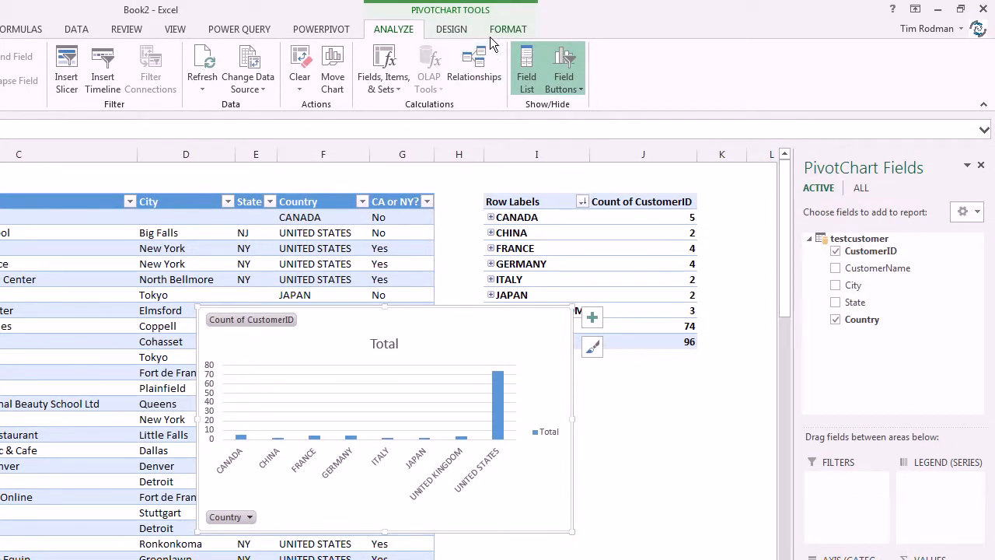
{"action": "left_click", "coordinate": [450, 28]}
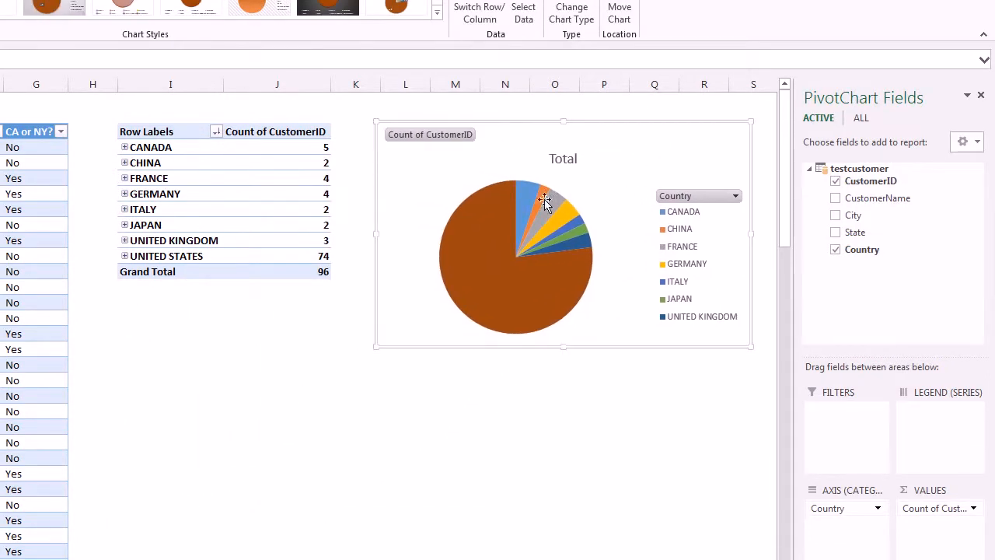
{"action": "left_click", "coordinate": [300, 302]}
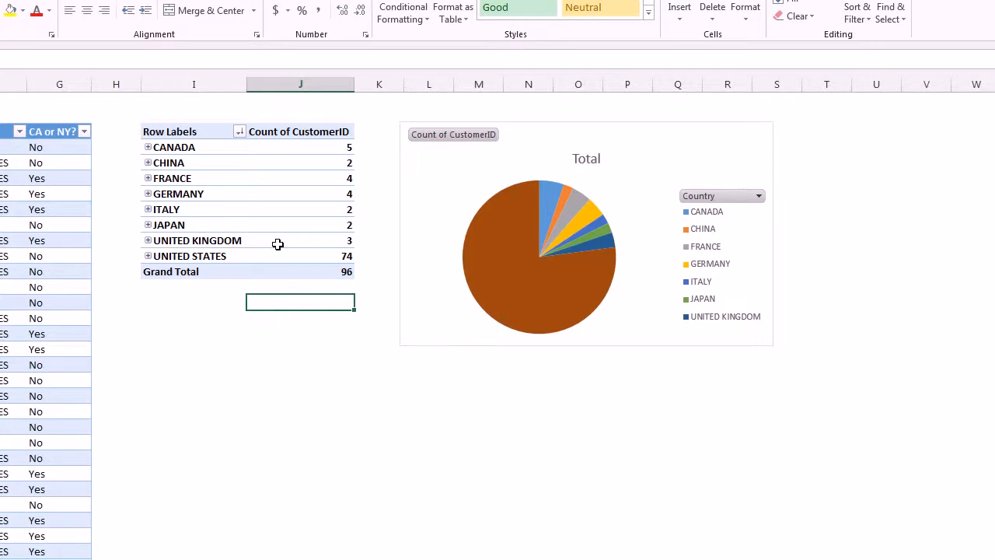
{"action": "mouse_move", "coordinate": [277, 239]}
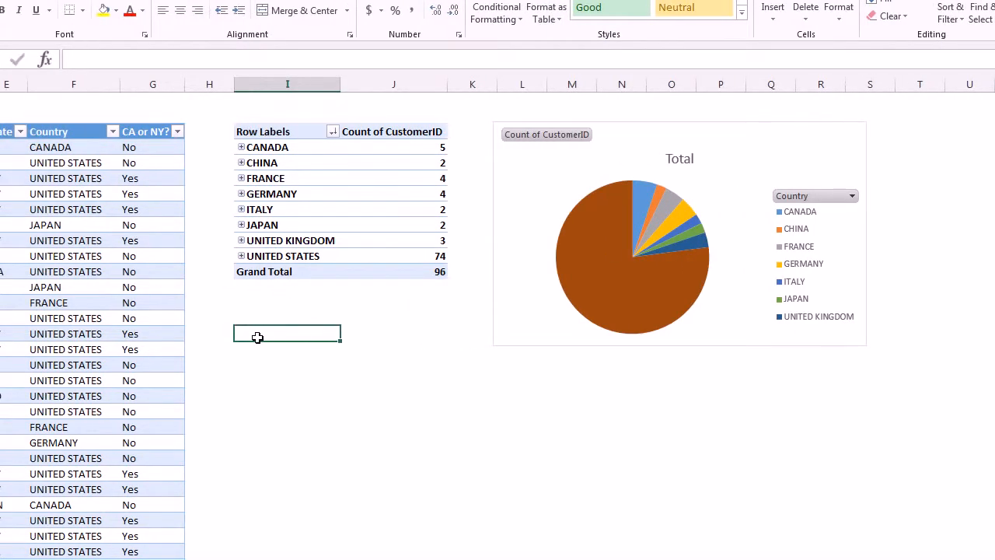
Insert a Country slicer for the pivot table.
{"action": "left_click", "coordinate": [271, 239]}
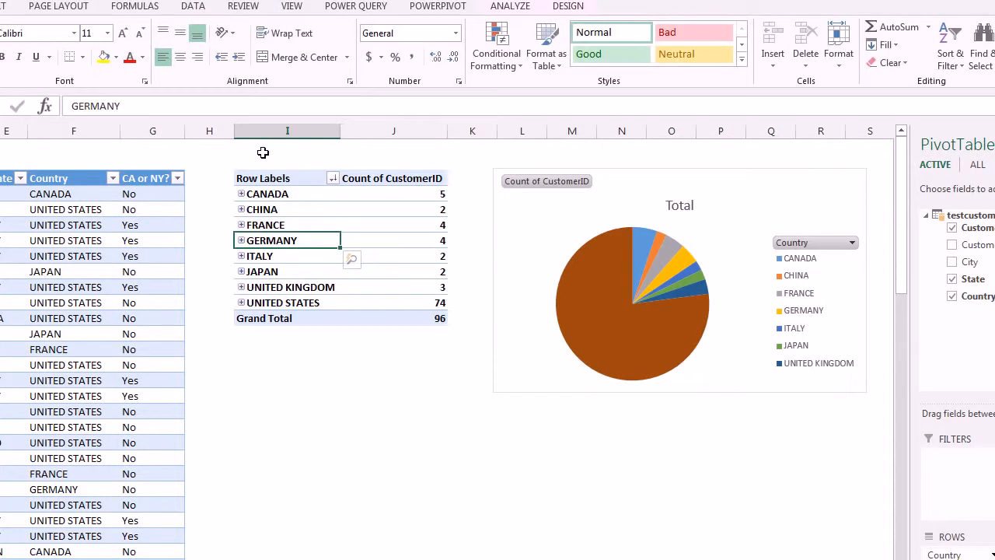
{"action": "left_click", "coordinate": [122, 28]}
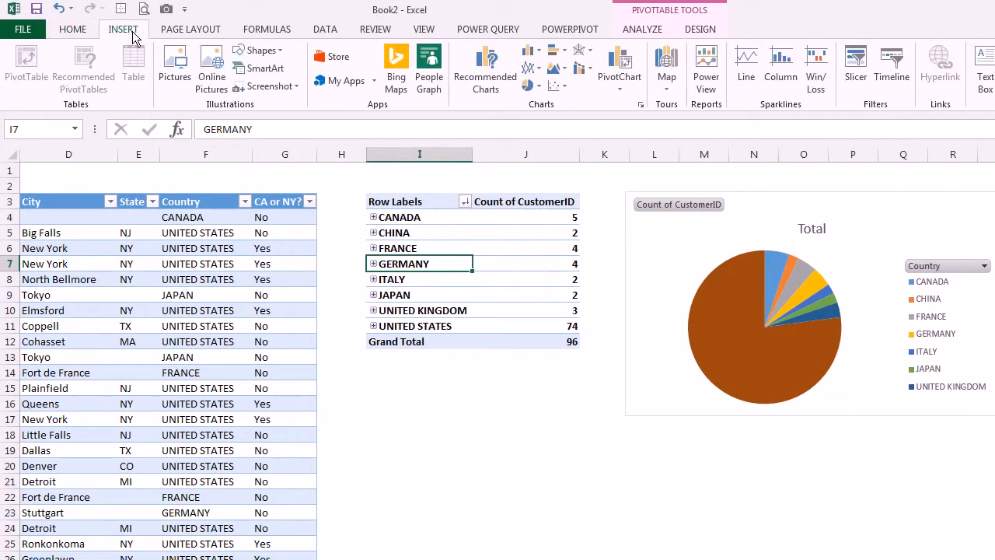
{"action": "left_click", "coordinate": [855, 62]}
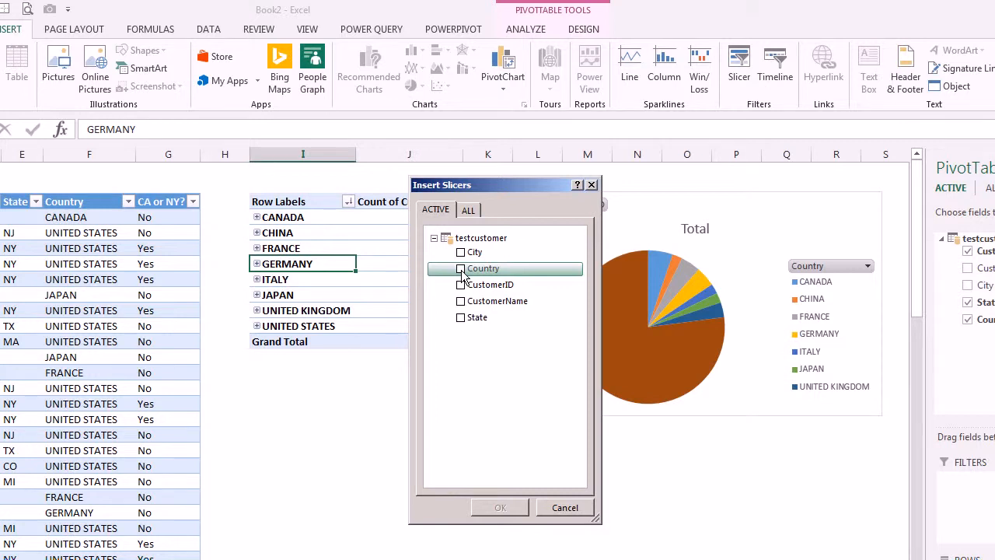
{"action": "left_click", "coordinate": [566, 507]}
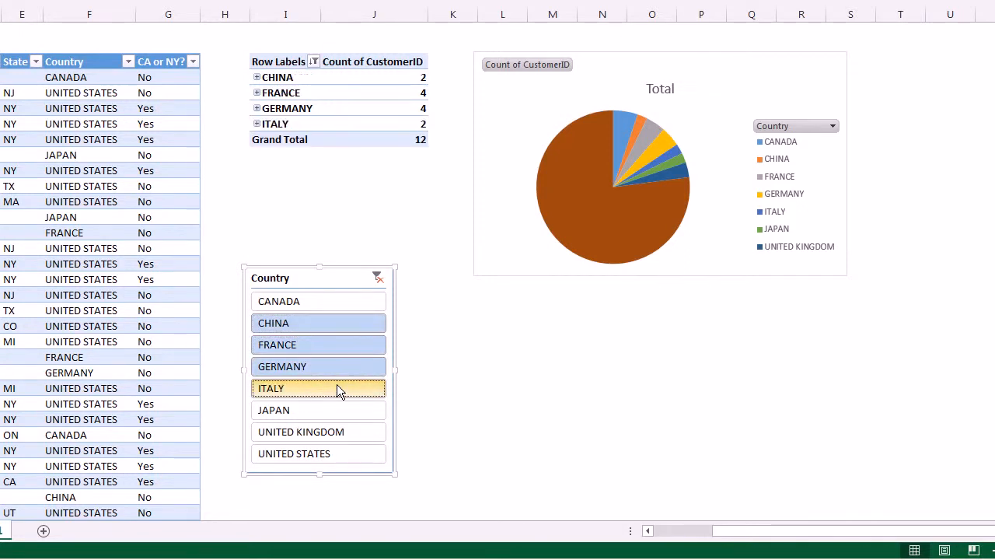
{"action": "mouse_move", "coordinate": [323, 292]}
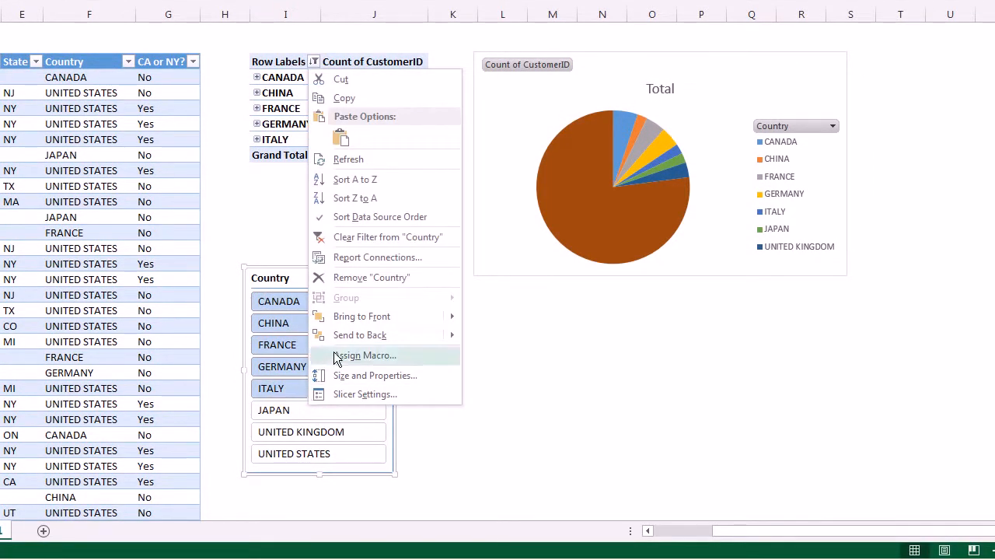
Set the slicer's Report Connections to Chart 1 and PivotTable3.
{"action": "left_click", "coordinate": [376, 257]}
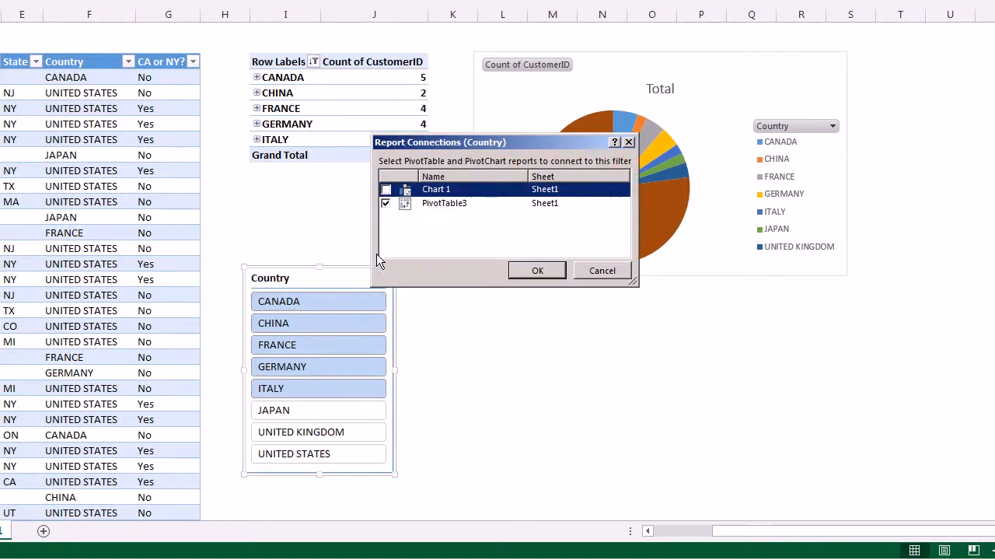
{"action": "left_click", "coordinate": [385, 190]}
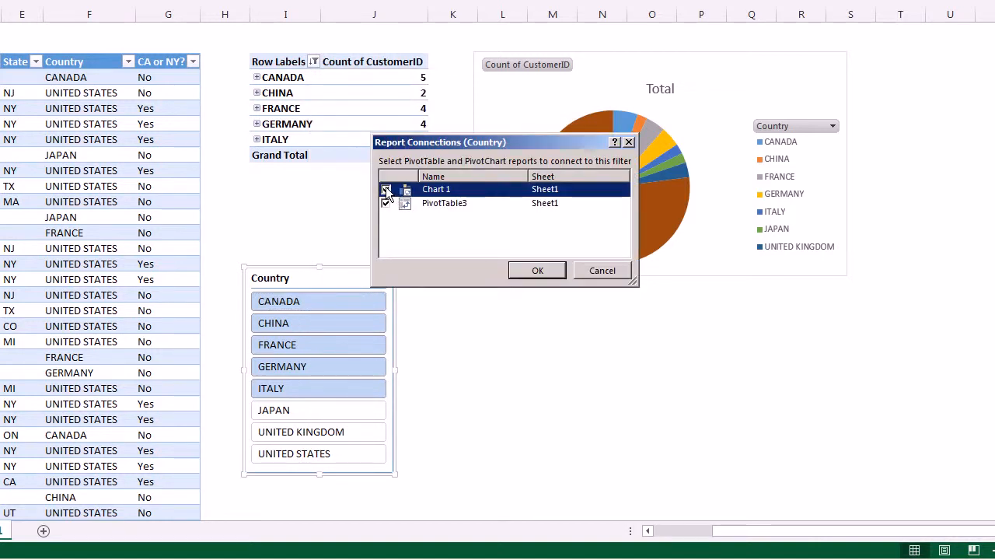
{"action": "left_click", "coordinate": [386, 190]}
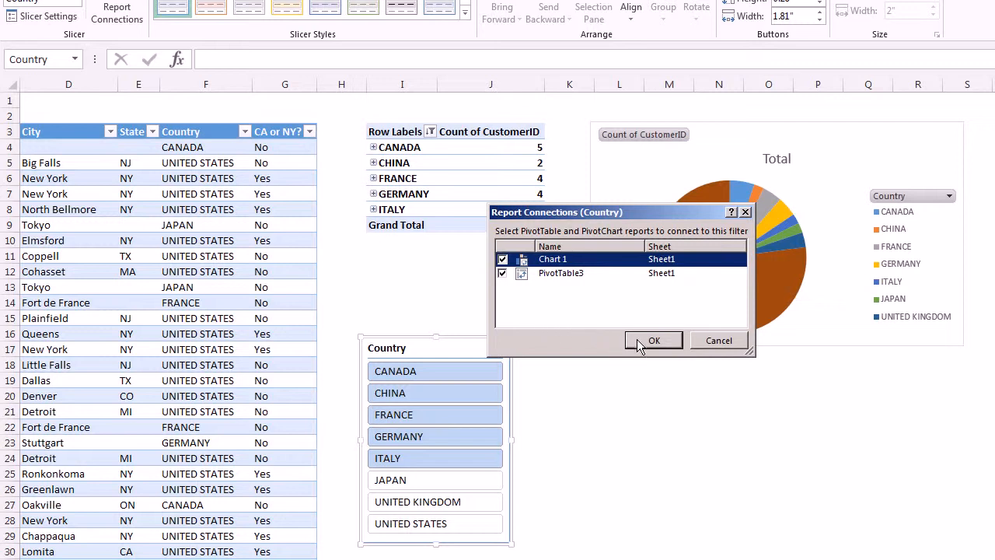
{"action": "left_click", "coordinate": [652, 340]}
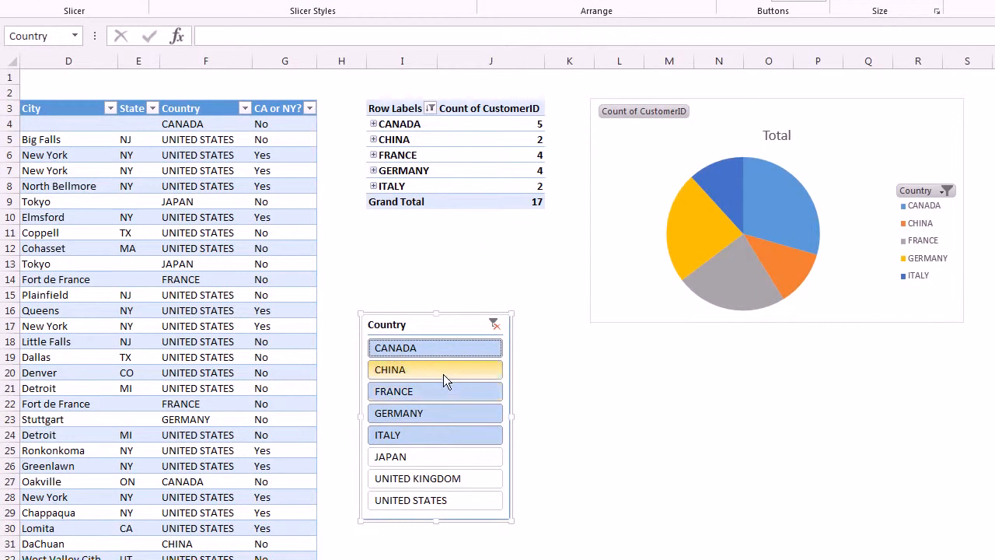
Filter the slicer to a few countries to test it, then clear the filter.
{"action": "left_click", "coordinate": [436, 391]}
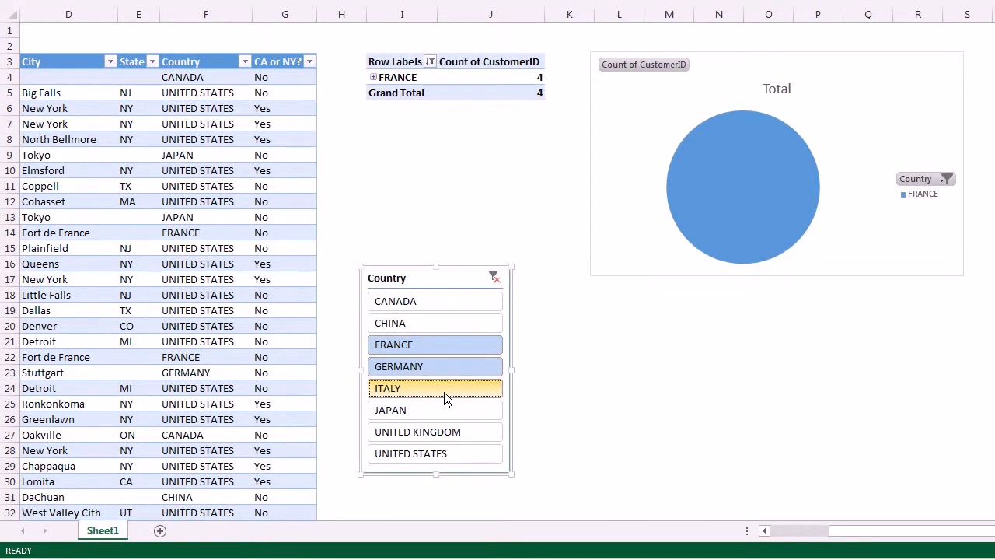
{"action": "left_click", "coordinate": [435, 410]}
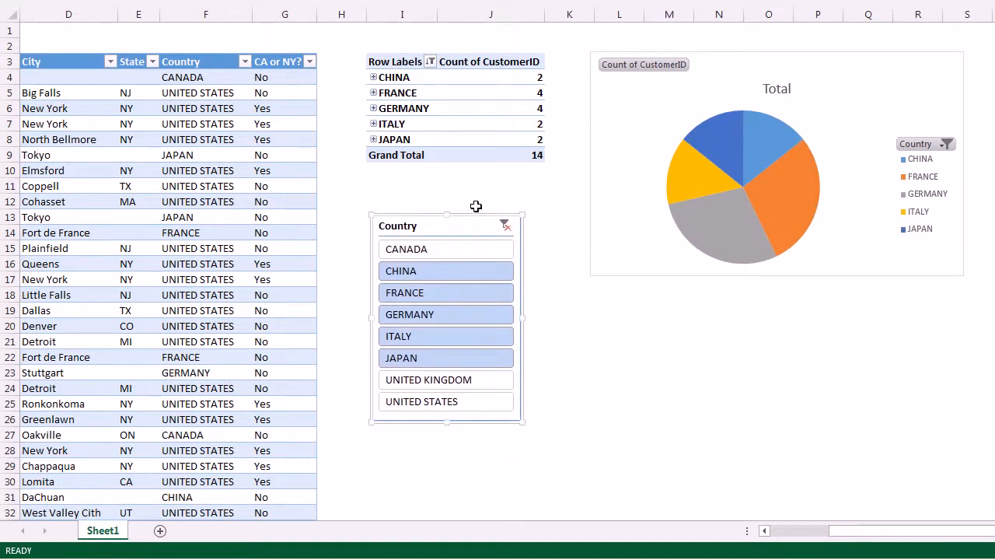
{"action": "mouse_move", "coordinate": [503, 225]}
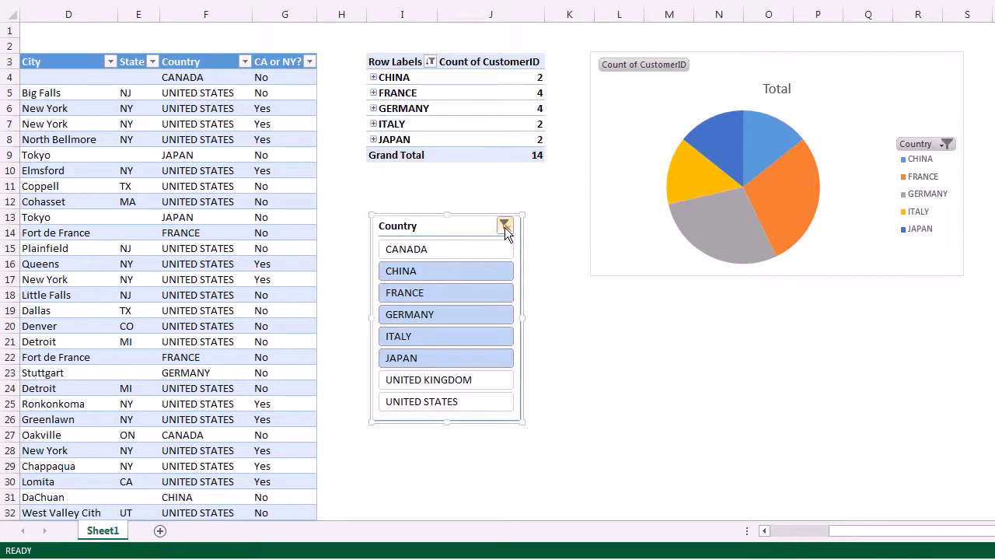
{"action": "left_click", "coordinate": [504, 225]}
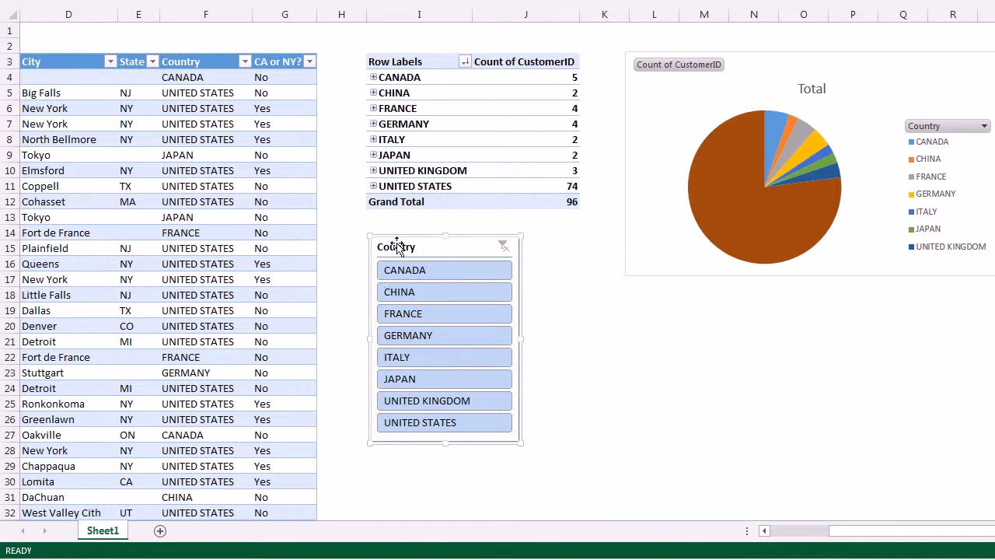
{"action": "left_click", "coordinate": [420, 202]}
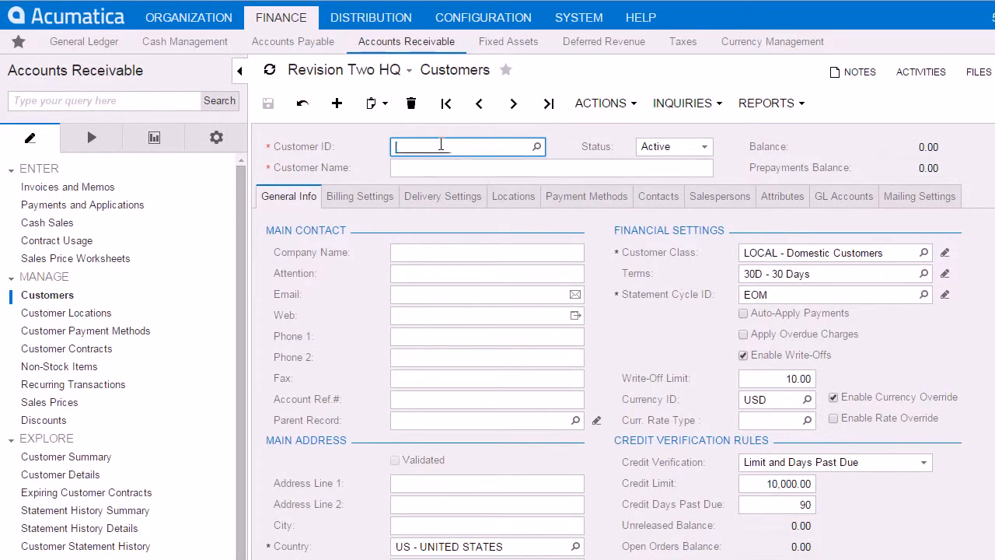
Enter Customer ID ZZZ, name Test Customer, and address state TX.
{"action": "type", "text": "ZZZ"}
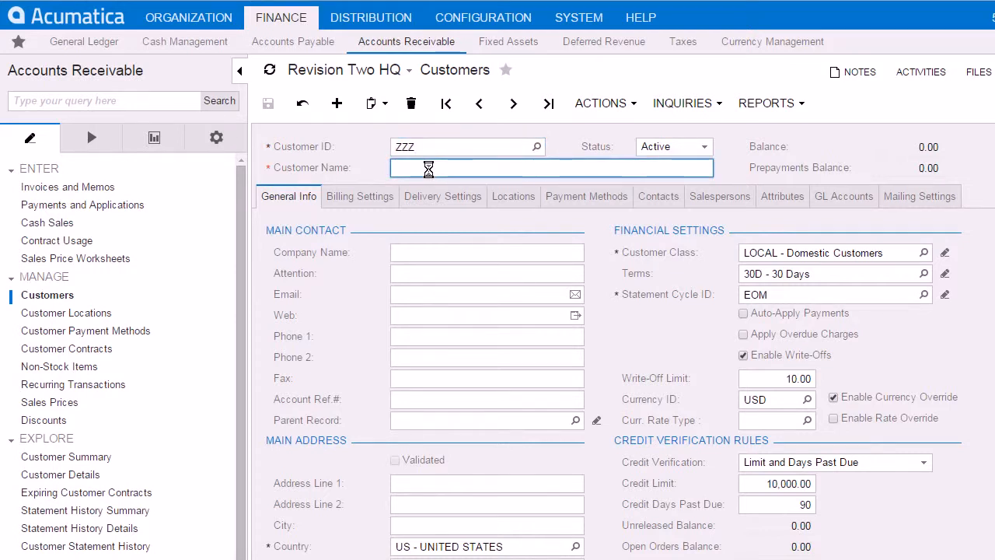
{"action": "type", "text": "Test Cus"}
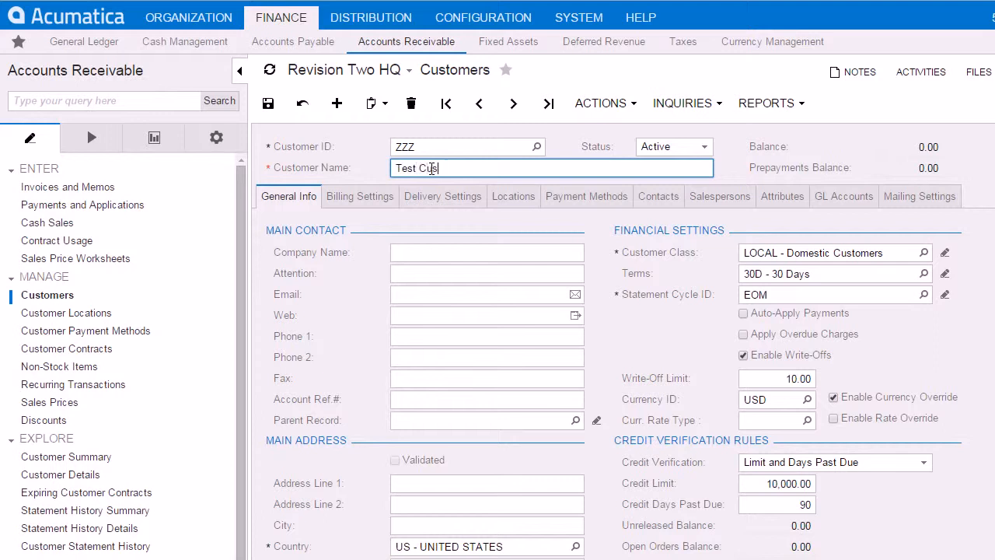
{"action": "scroll", "scroll_direction": "down", "scroll_amount": 3}
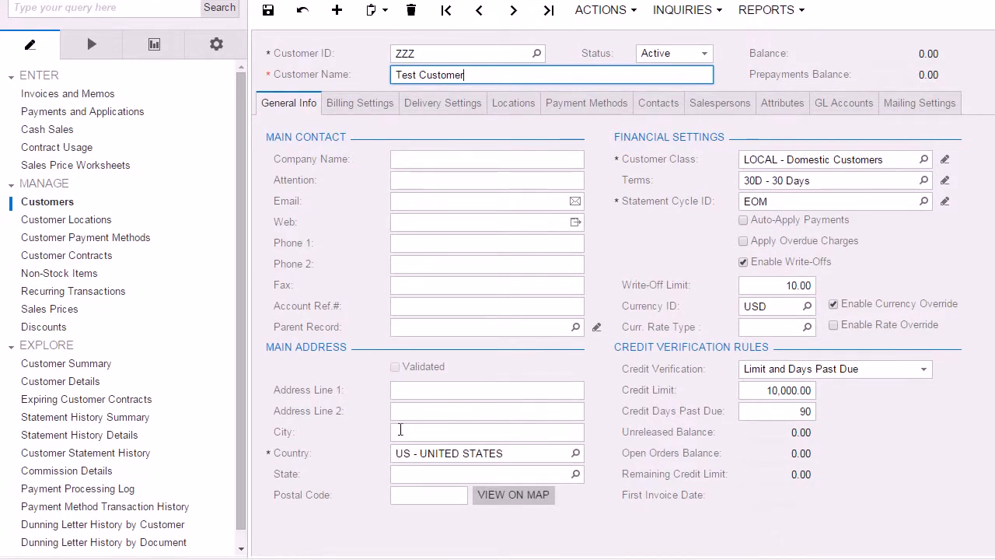
{"action": "left_click", "coordinate": [487, 432]}
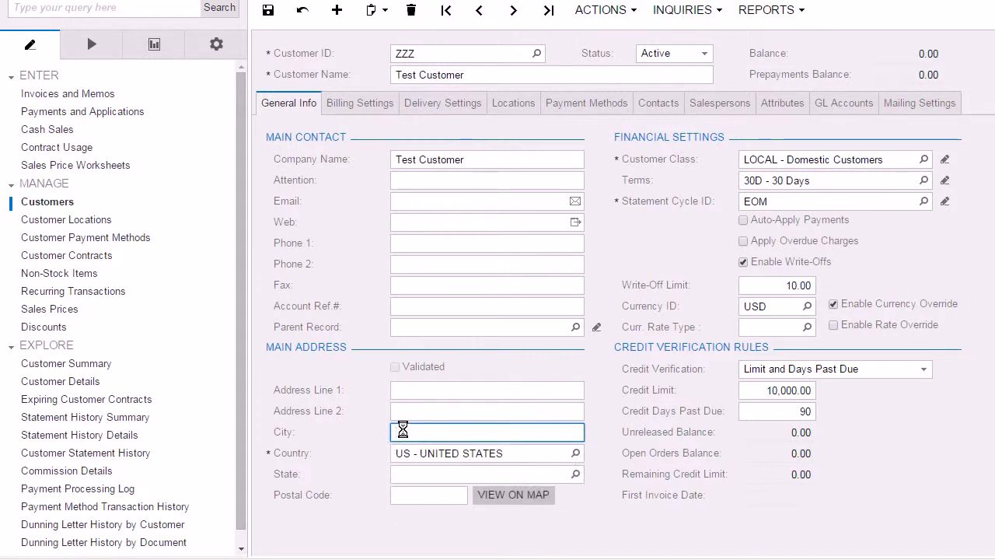
{"action": "type", "text": "TX"}
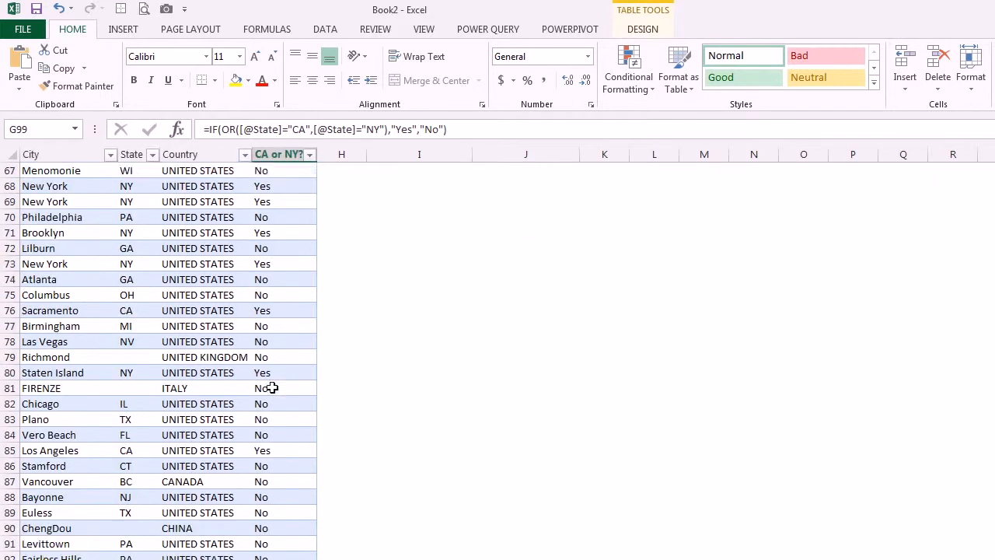
Refresh All so the new TX customer appears in the table marked No.
{"action": "scroll", "scroll_direction": "down", "scroll_amount": 3}
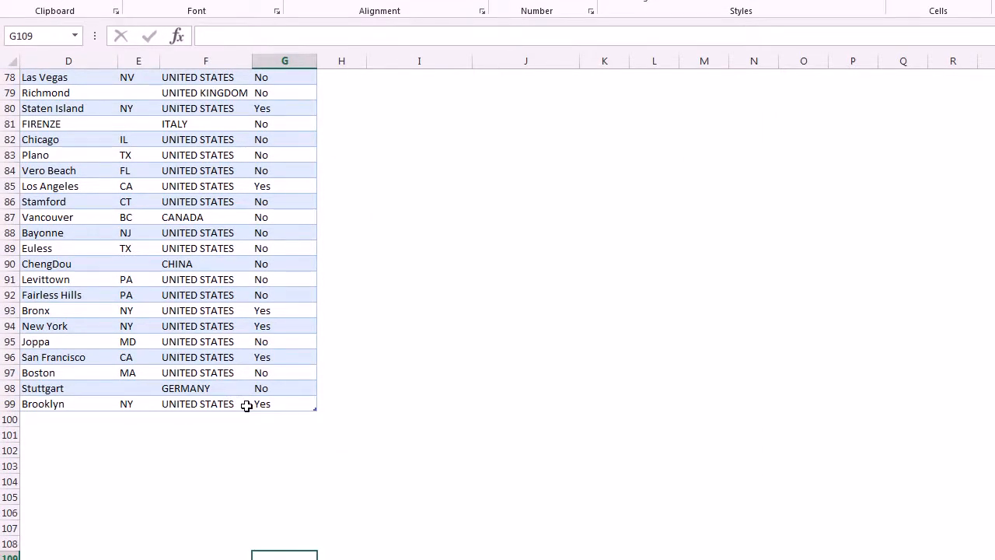
{"action": "mouse_move", "coordinate": [317, 413]}
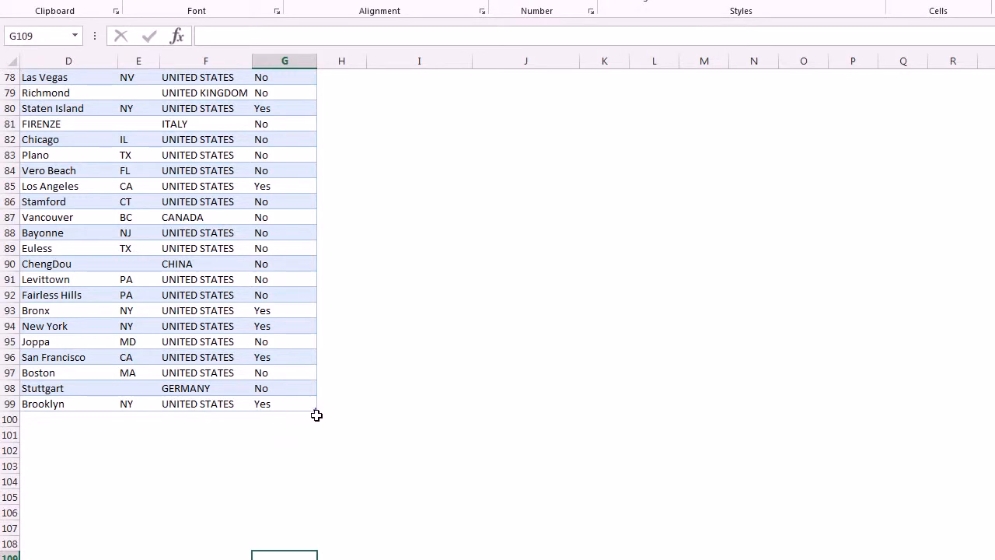
{"action": "left_click", "coordinate": [285, 404]}
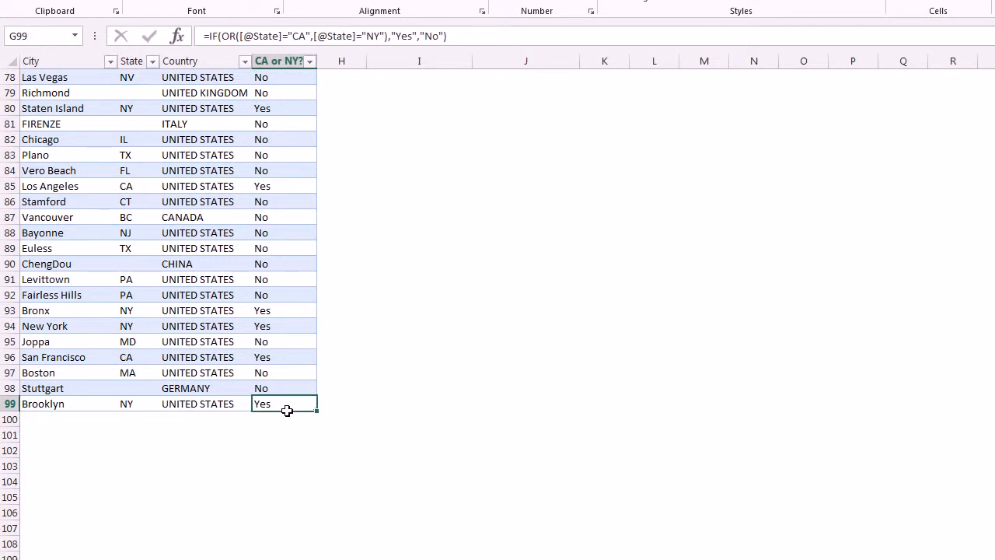
{"action": "left_click", "coordinate": [325, 28]}
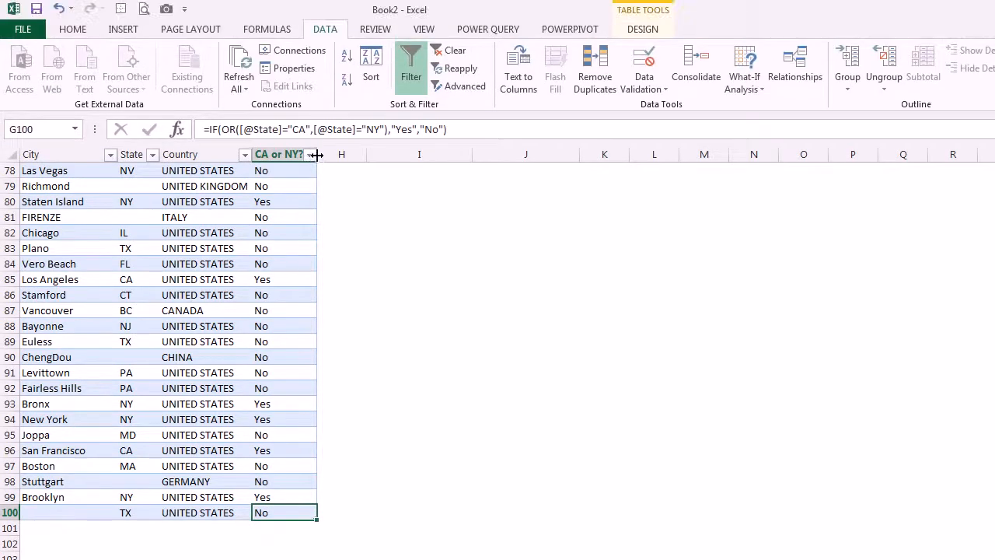
{"action": "scroll", "scroll_direction": "down", "scroll_amount": 3}
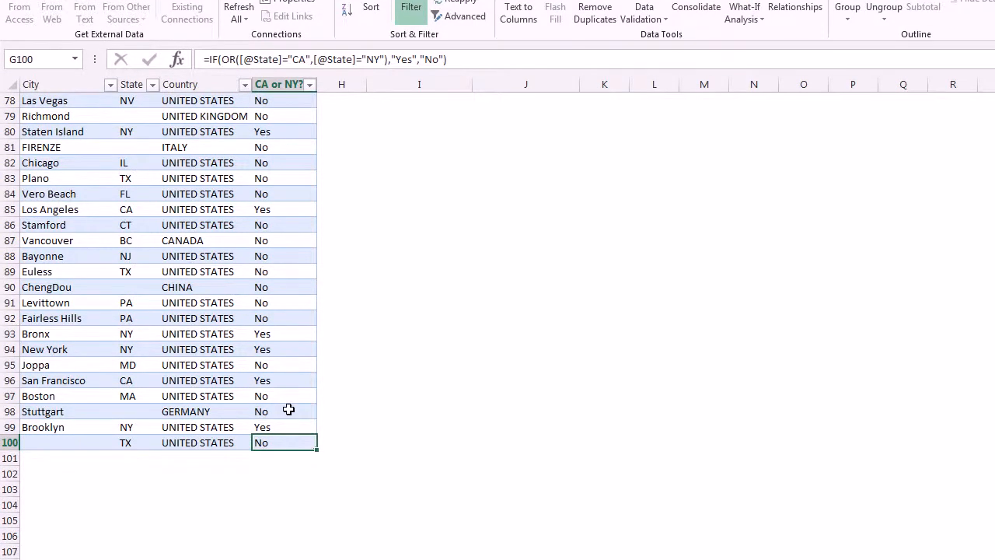
{"action": "left_click", "coordinate": [283, 411]}
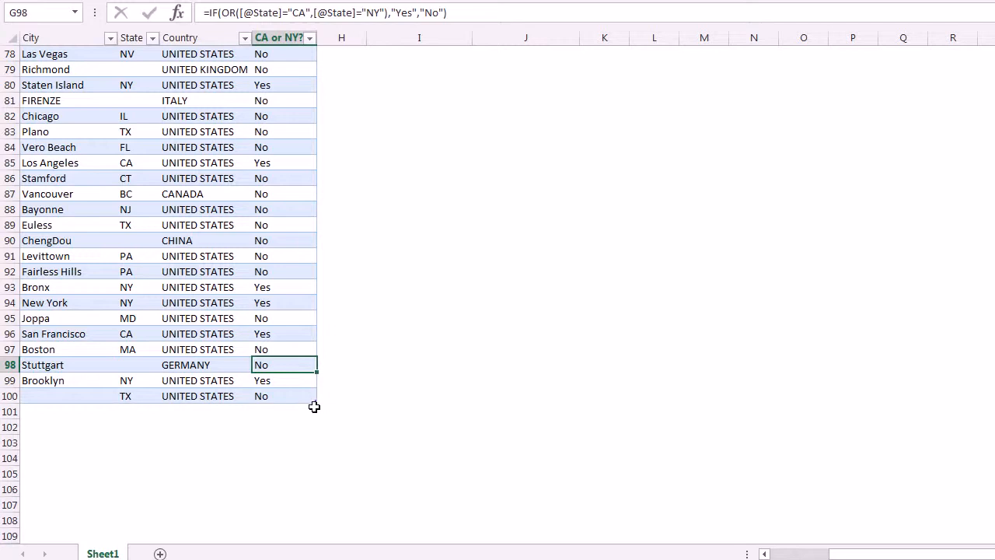
{"action": "left_click", "coordinate": [298, 397]}
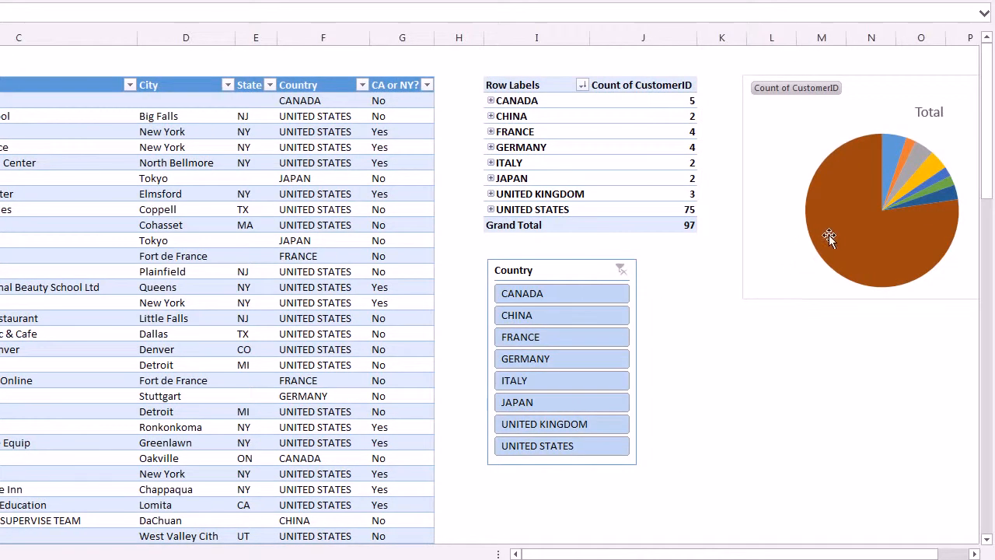
{"action": "mouse_move", "coordinate": [855, 204]}
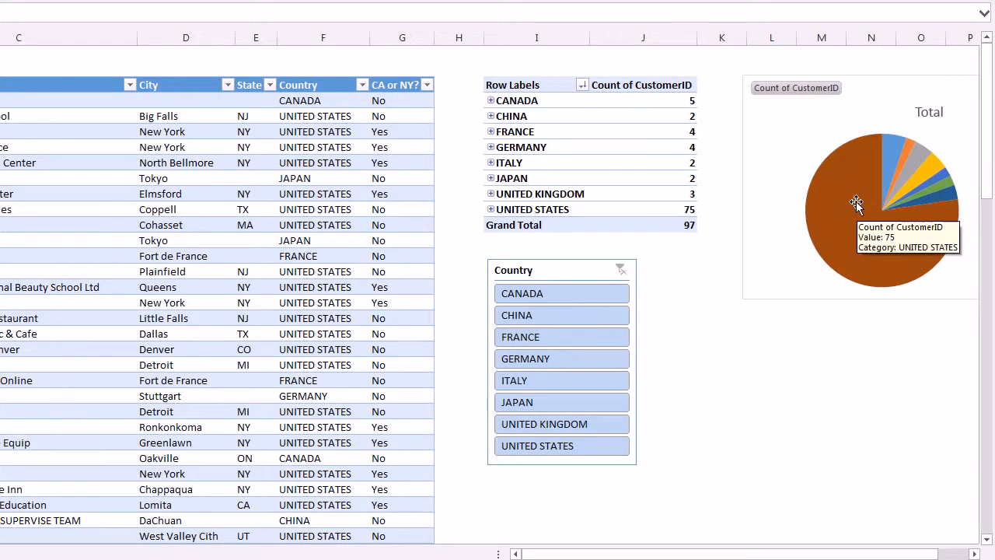
{"action": "mouse_move", "coordinate": [830, 209]}
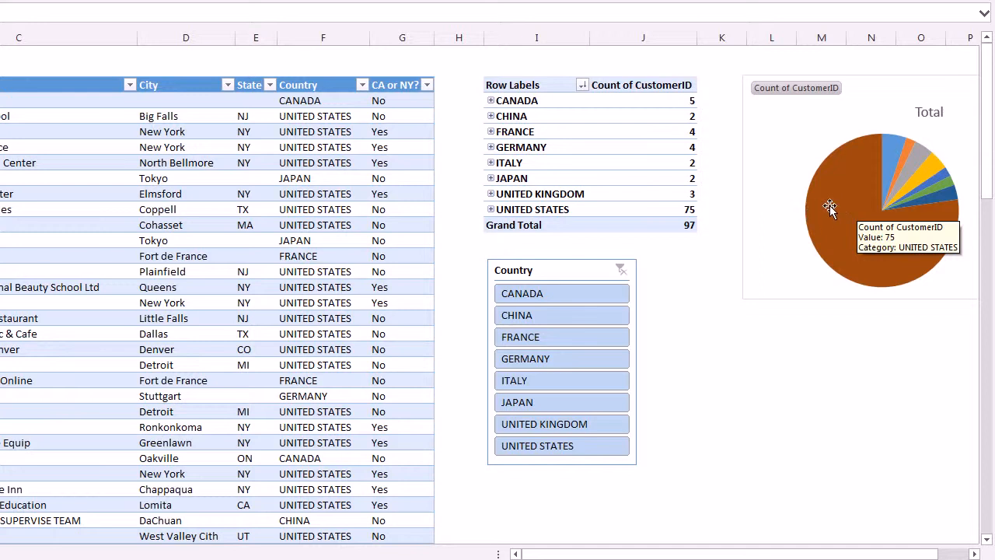
{"action": "mouse_move", "coordinate": [693, 216]}
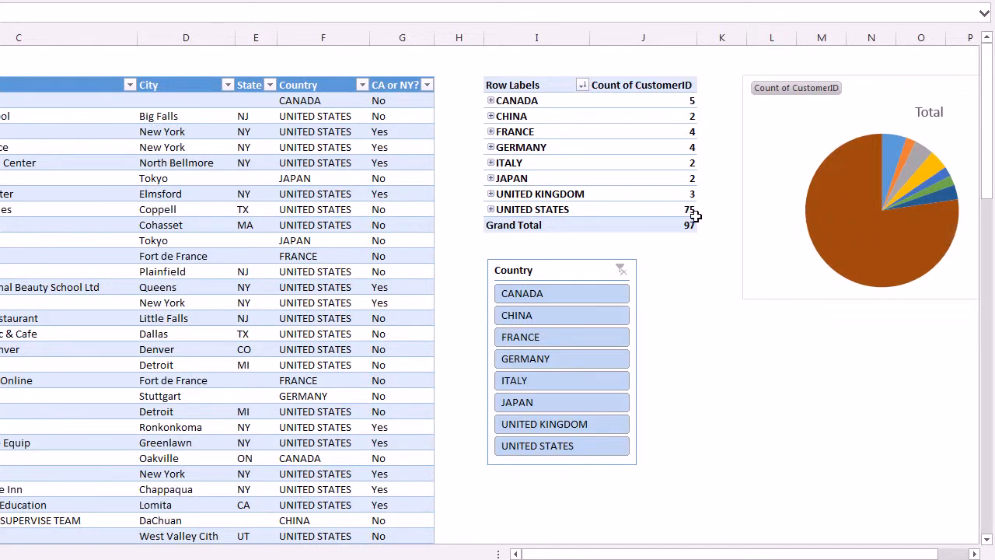
Select inside the refreshed pivot table to show its PivotTable Fields pane.
{"action": "left_click", "coordinate": [669, 224]}
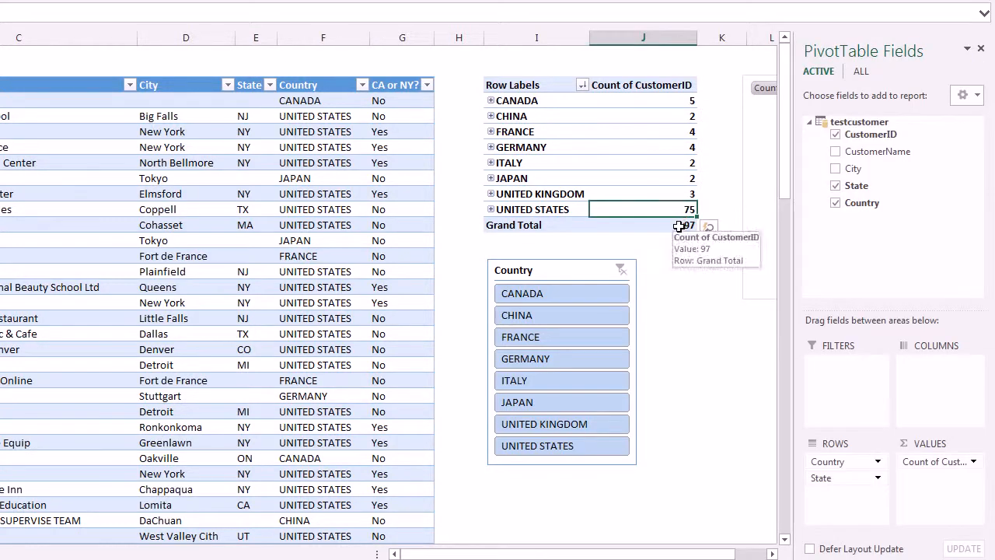